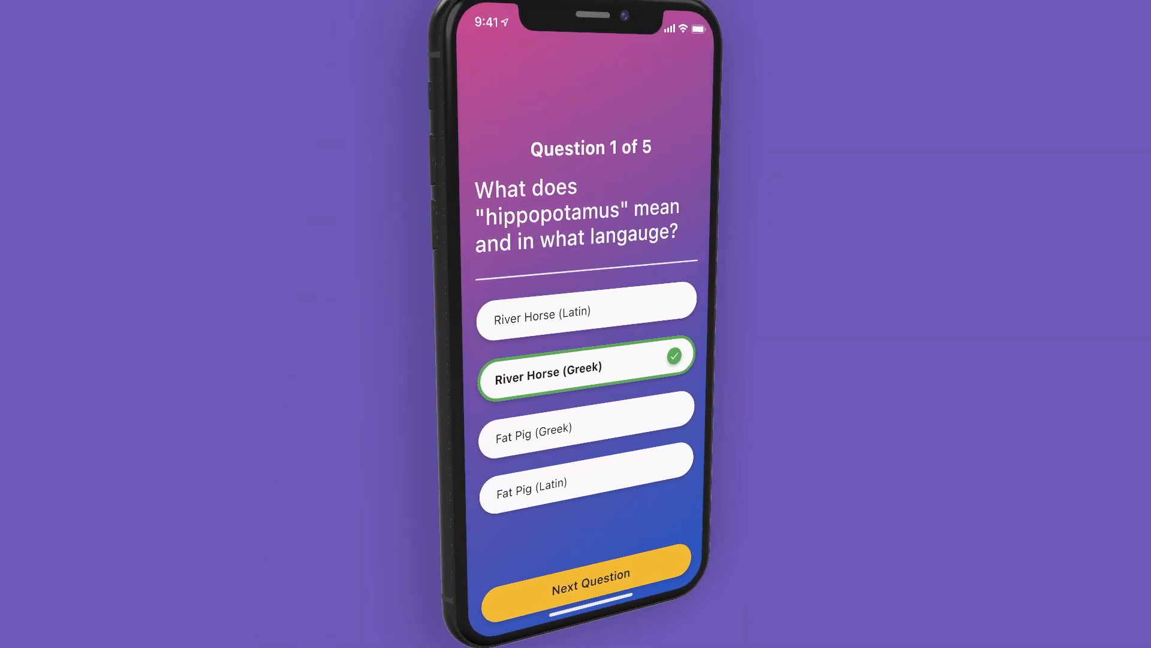
Answer questions 2 and 3 (Syrian Brown Bear on question 2) and advance to question 4
{"action": "left_click", "coordinate": [589, 586]}
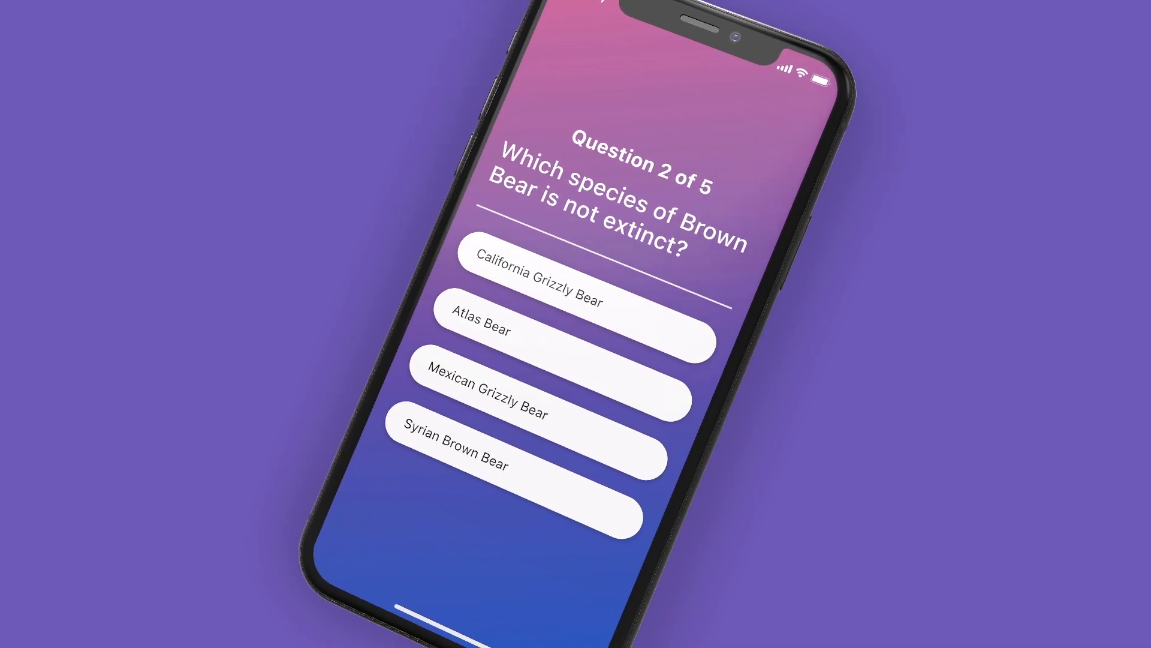
{"action": "left_click", "coordinate": [511, 464]}
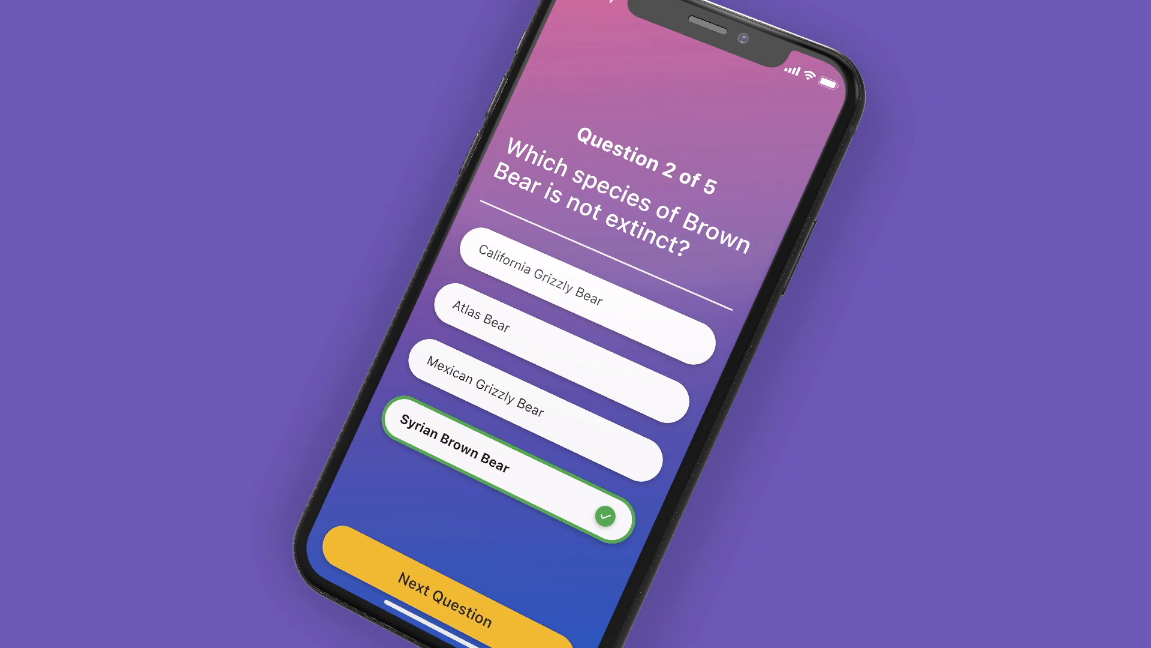
{"action": "left_click", "coordinate": [444, 595]}
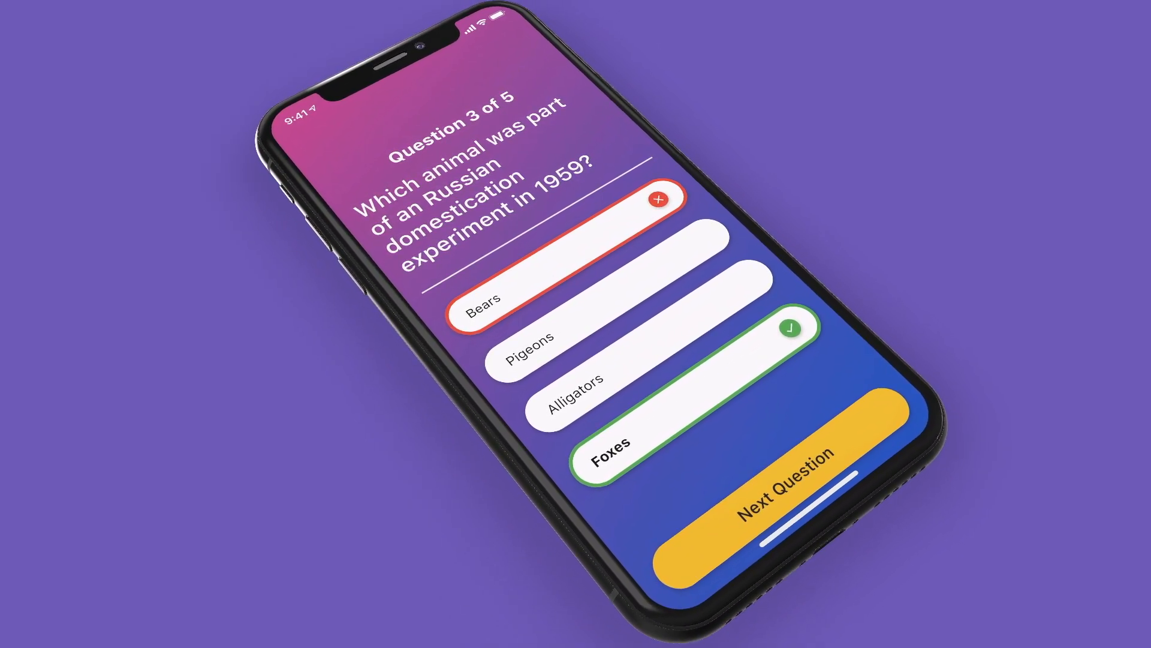
{"action": "left_click", "coordinate": [789, 487]}
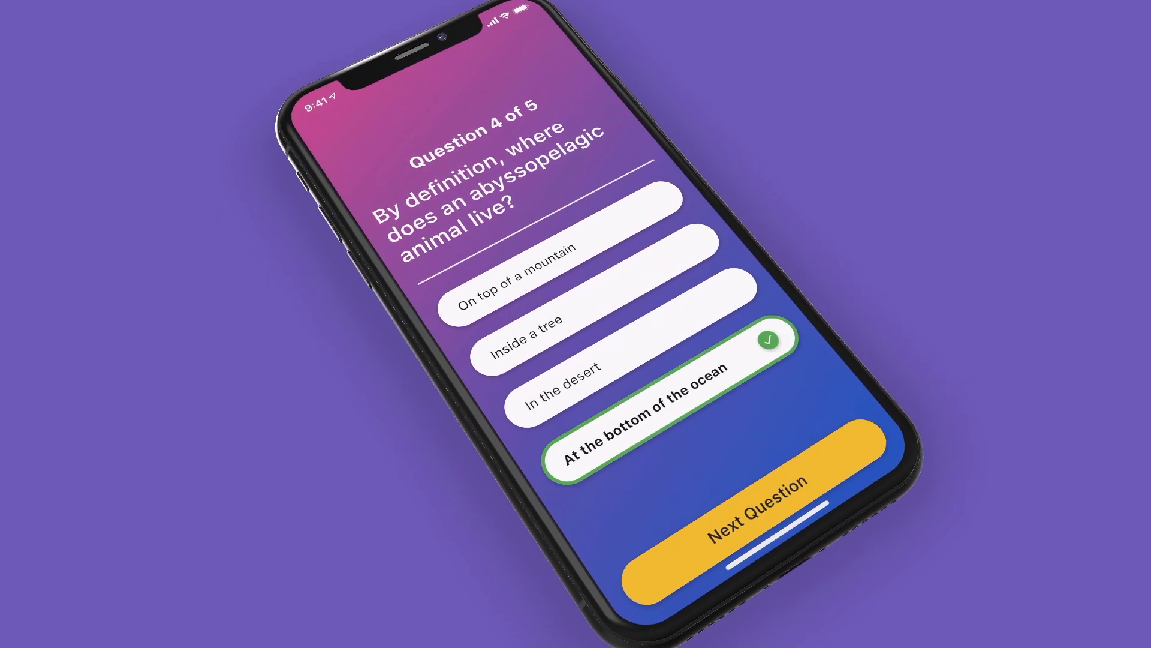
Finish question 5, view the 4 / 5 results screen and start a new quiz
{"action": "left_click", "coordinate": [761, 516]}
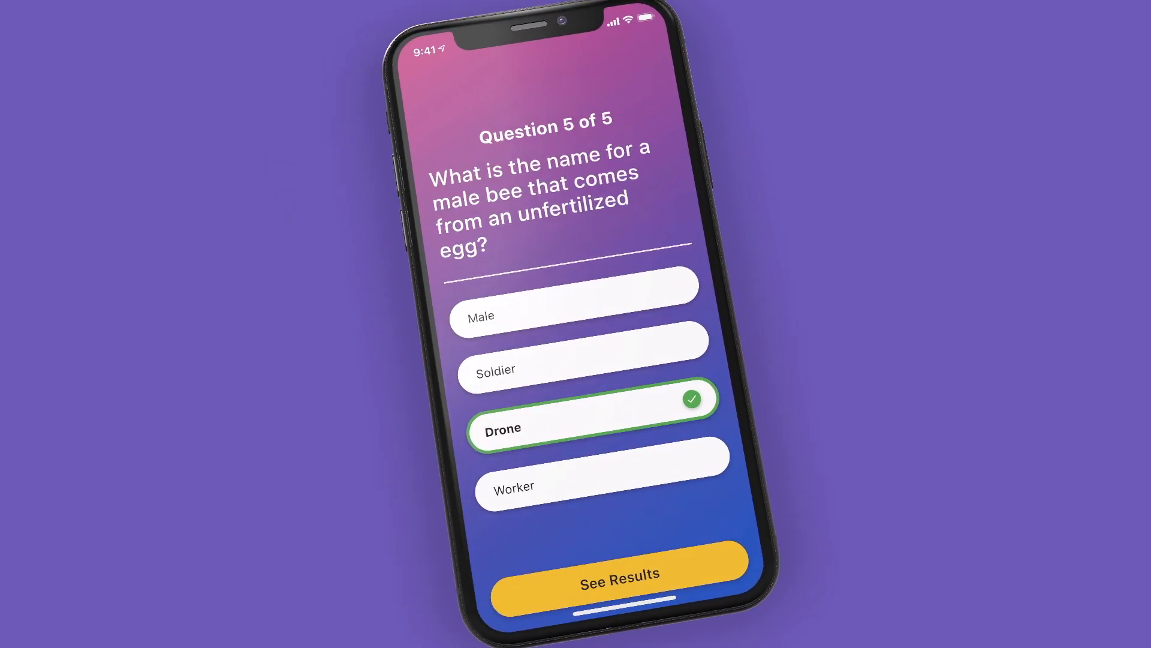
{"action": "left_click", "coordinate": [619, 575]}
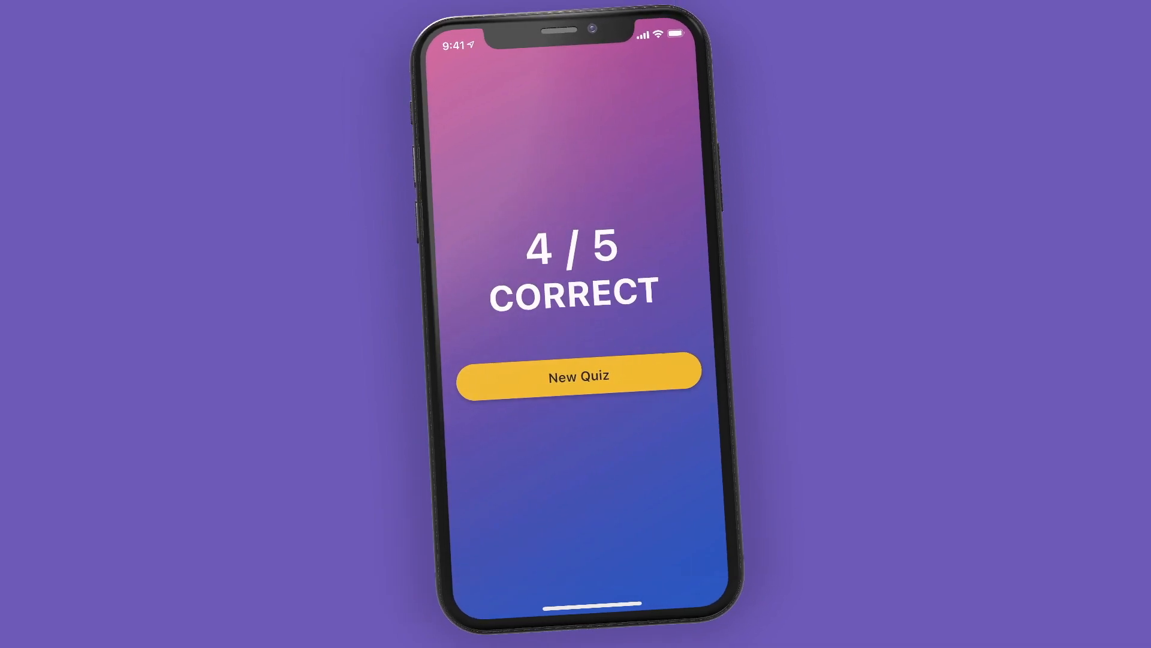
{"action": "left_click", "coordinate": [576, 372]}
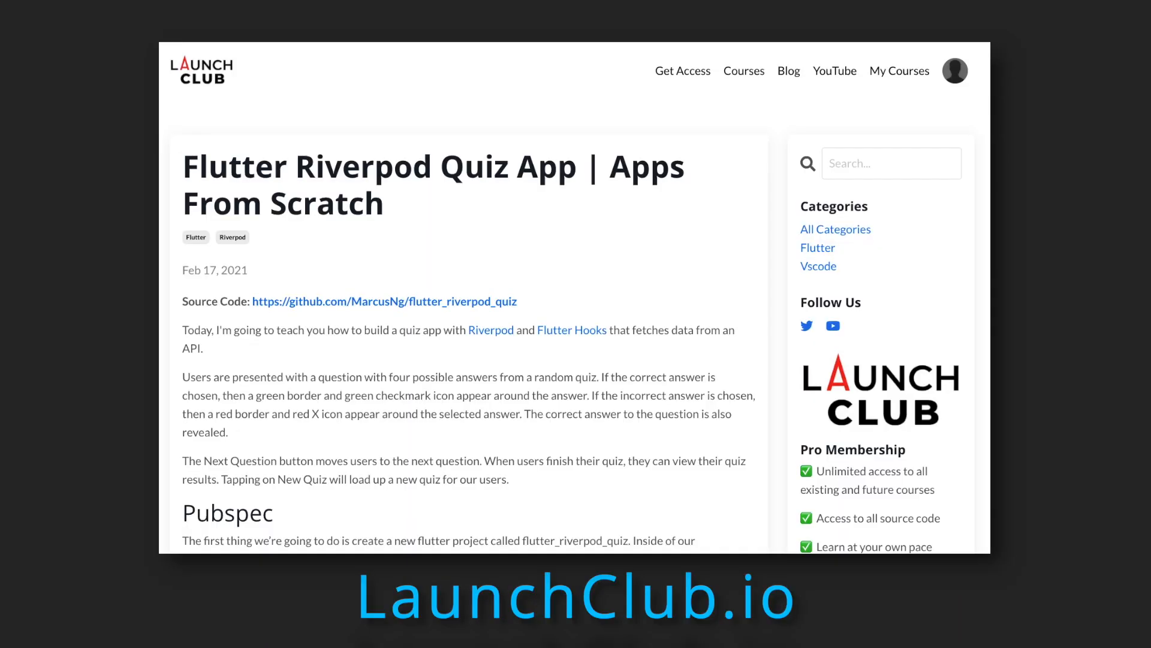
Scroll the tutorial article down through the Pubspec dependencies to the Quiz API section
{"action": "scroll", "scroll_direction": "down", "scroll_amount": 3}
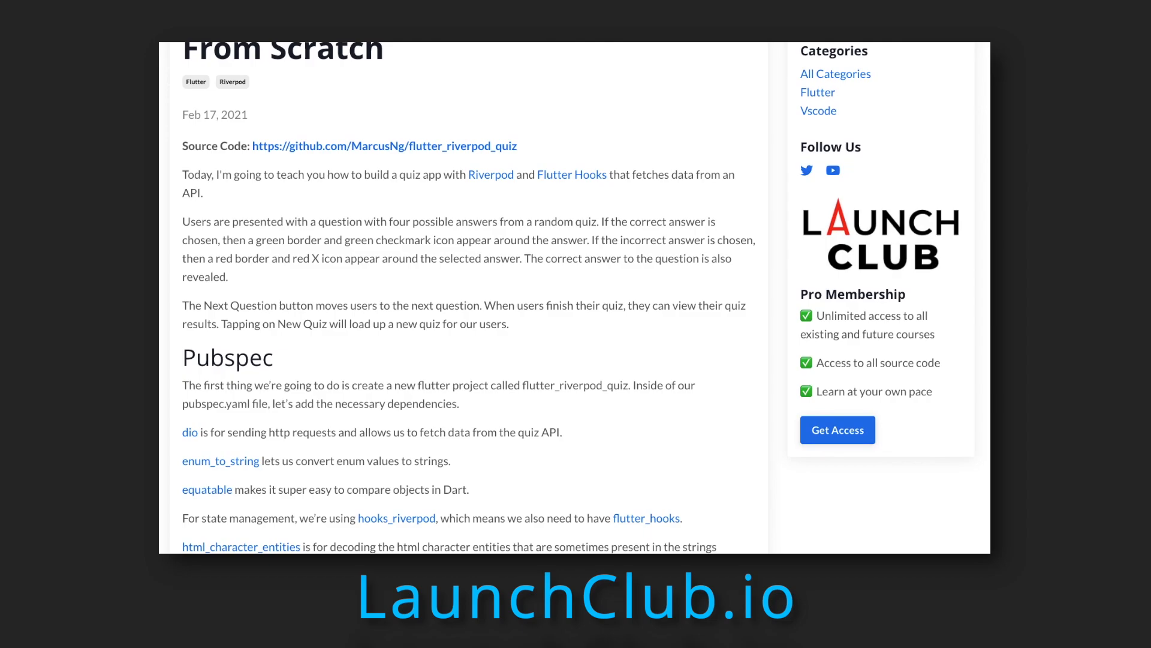
{"action": "scroll", "scroll_direction": "down", "scroll_amount": 3}
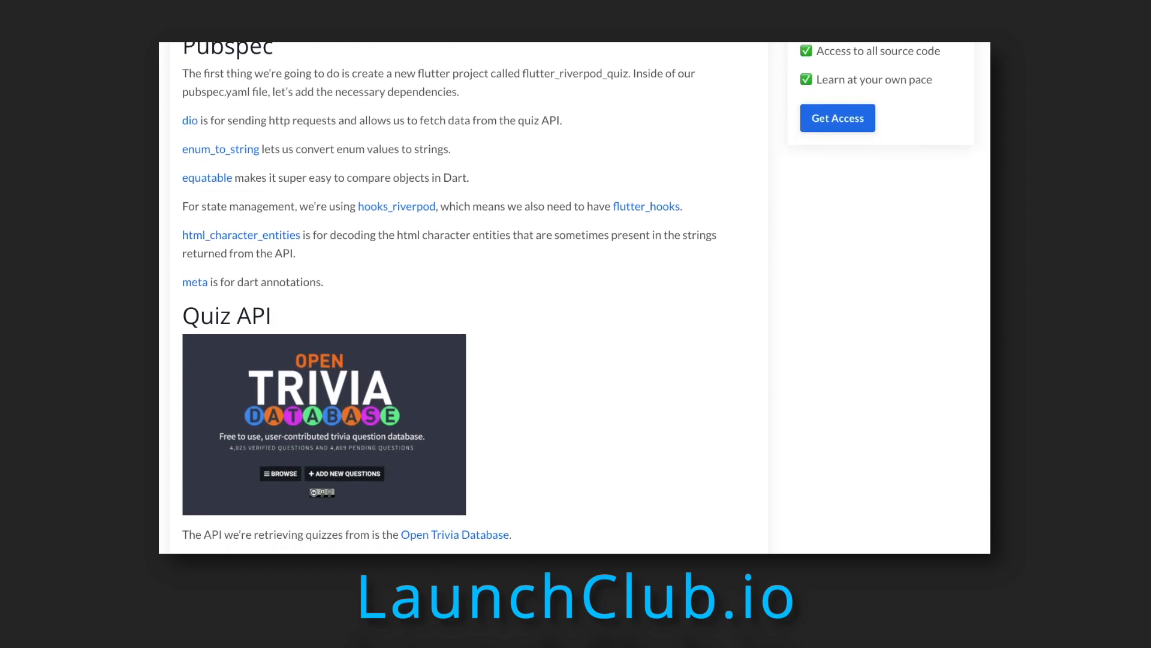
{"action": "scroll", "scroll_direction": "down", "scroll_amount": 3}
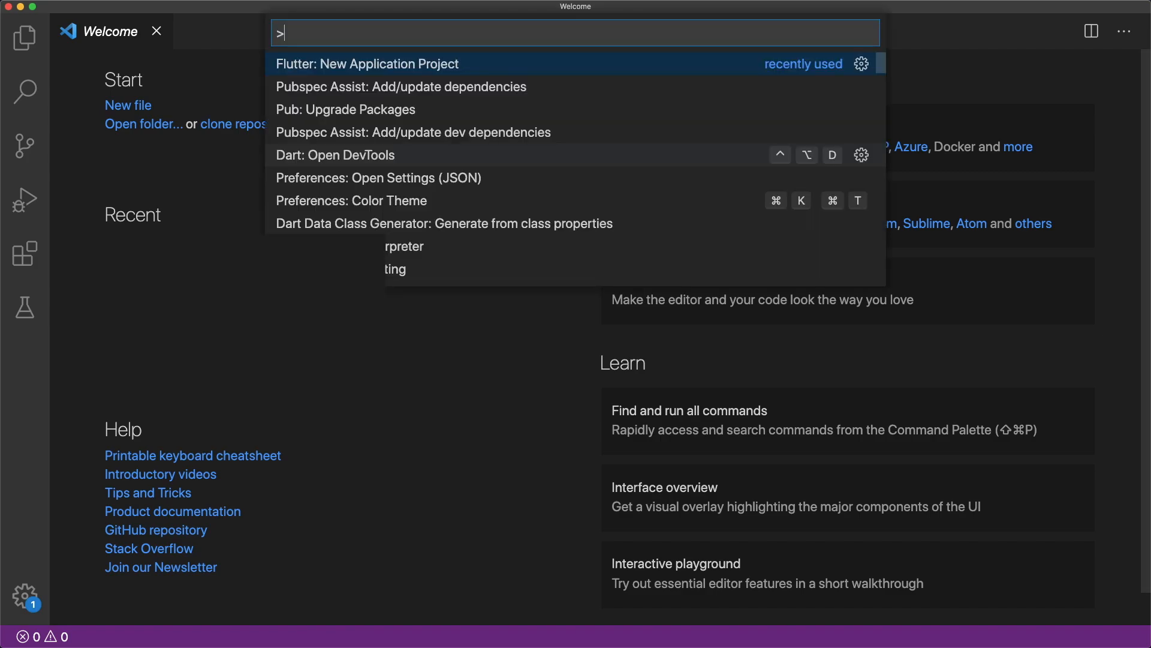
Create the flutter_riverpod_quiz application project and open its pubspec.yaml for the dependency list
{"action": "left_click", "coordinate": [367, 63]}
{"action": "type", "text": "flutter_riverpod"}
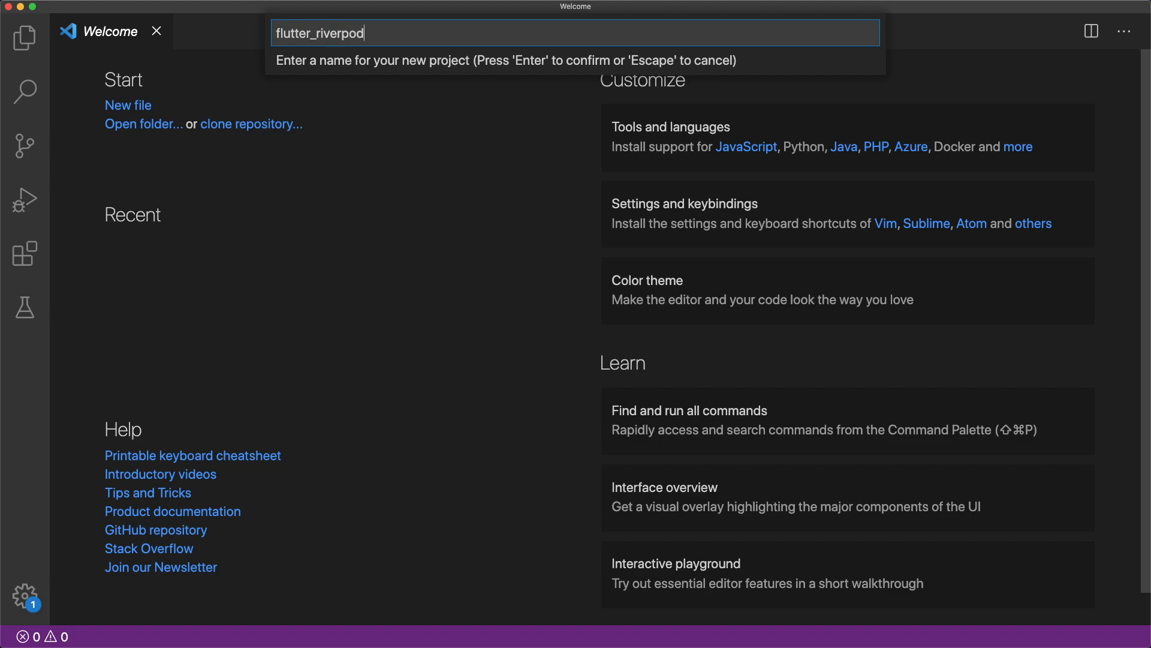
{"action": "key", "text": "Enter"}
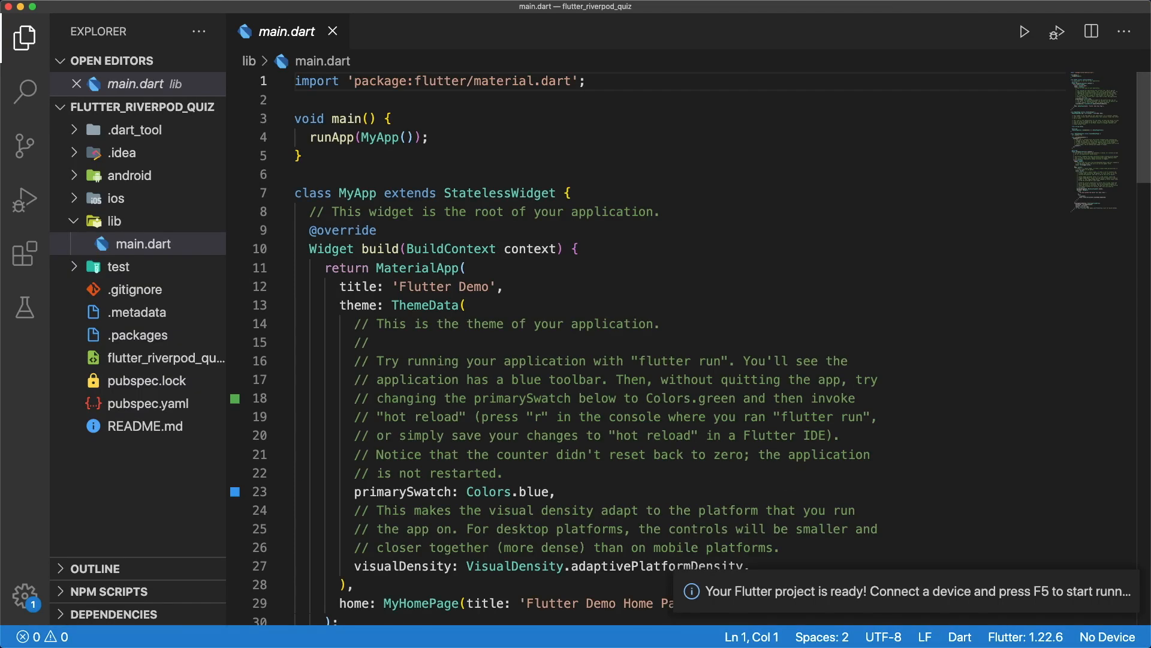
{"action": "left_click", "coordinate": [149, 403]}
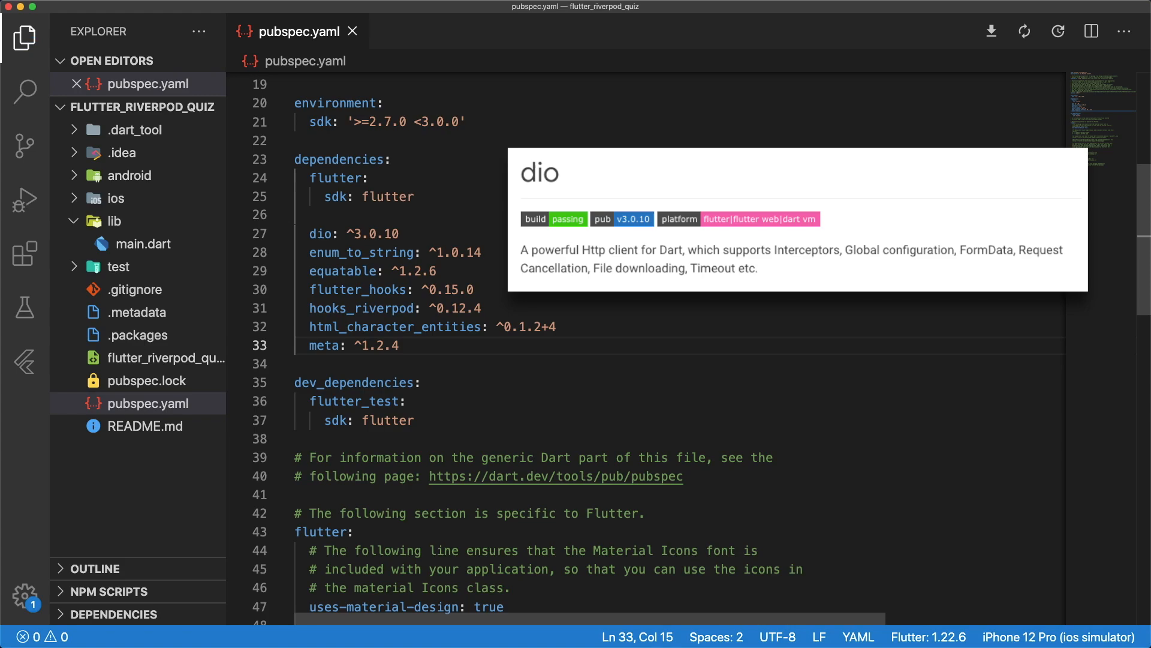
{"action": "mouse_move", "coordinate": [361, 251]}
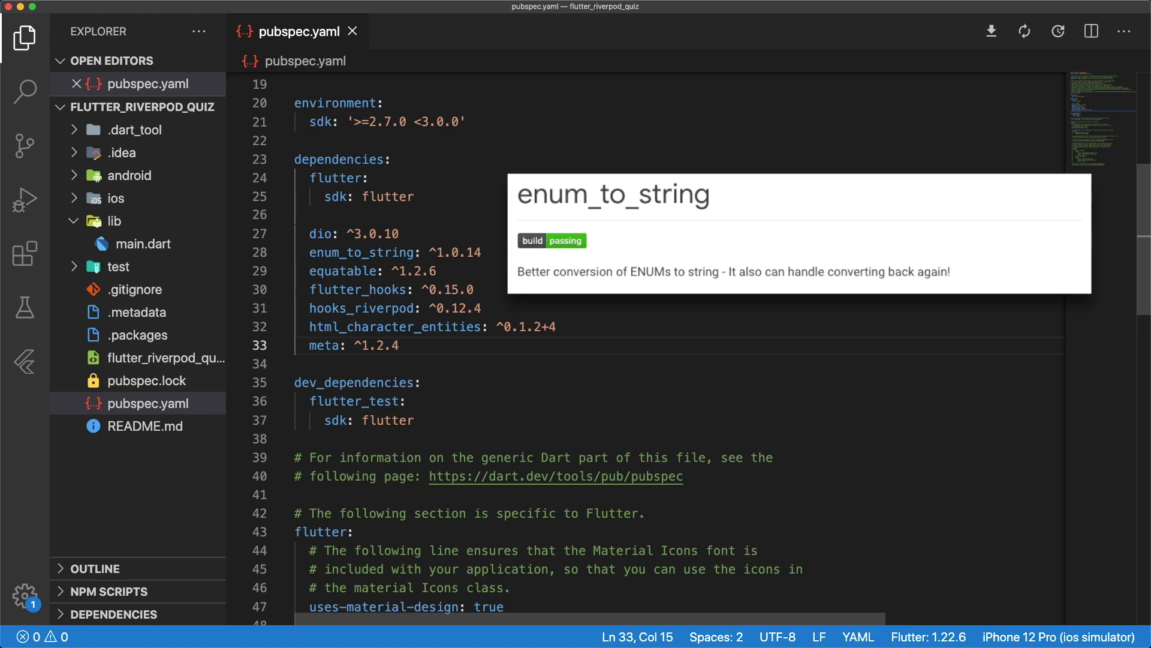
{"action": "mouse_move", "coordinate": [343, 271]}
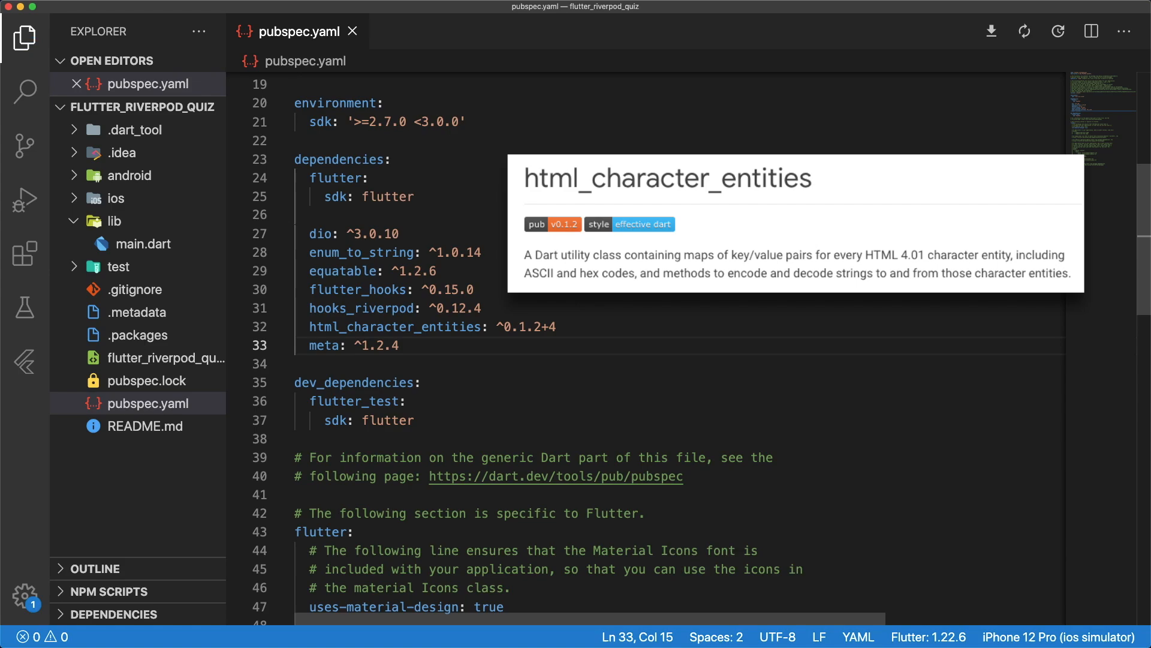
{"action": "mouse_move", "coordinate": [325, 345]}
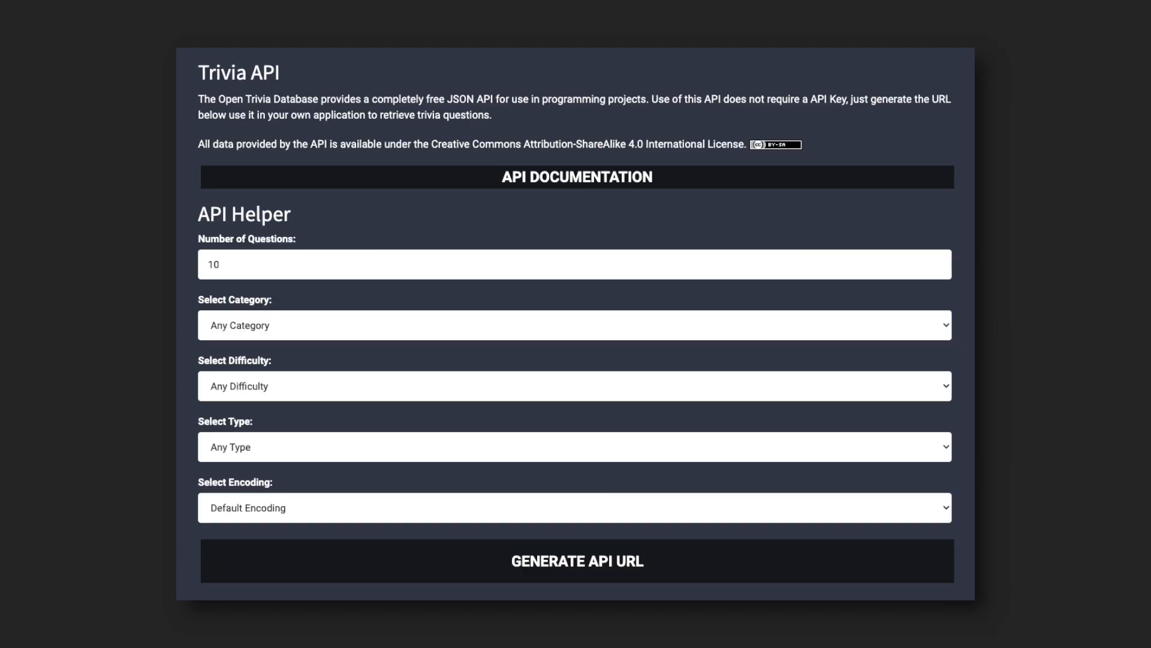
{"action": "left_click", "coordinate": [574, 280]}
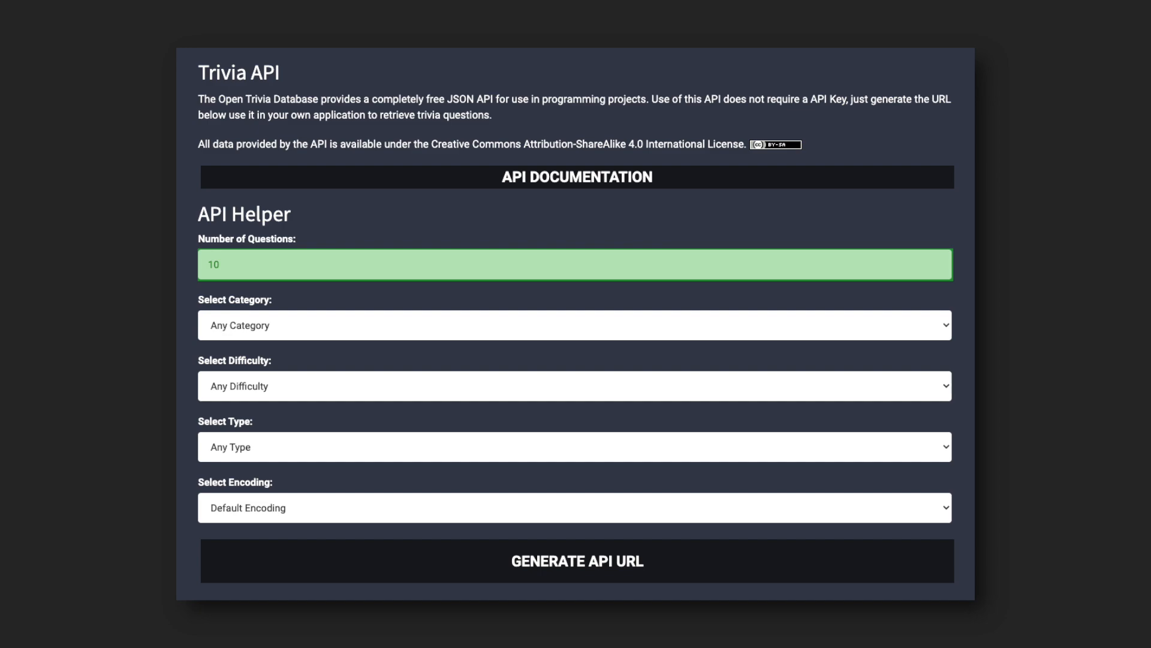
{"action": "left_click", "coordinate": [574, 394]}
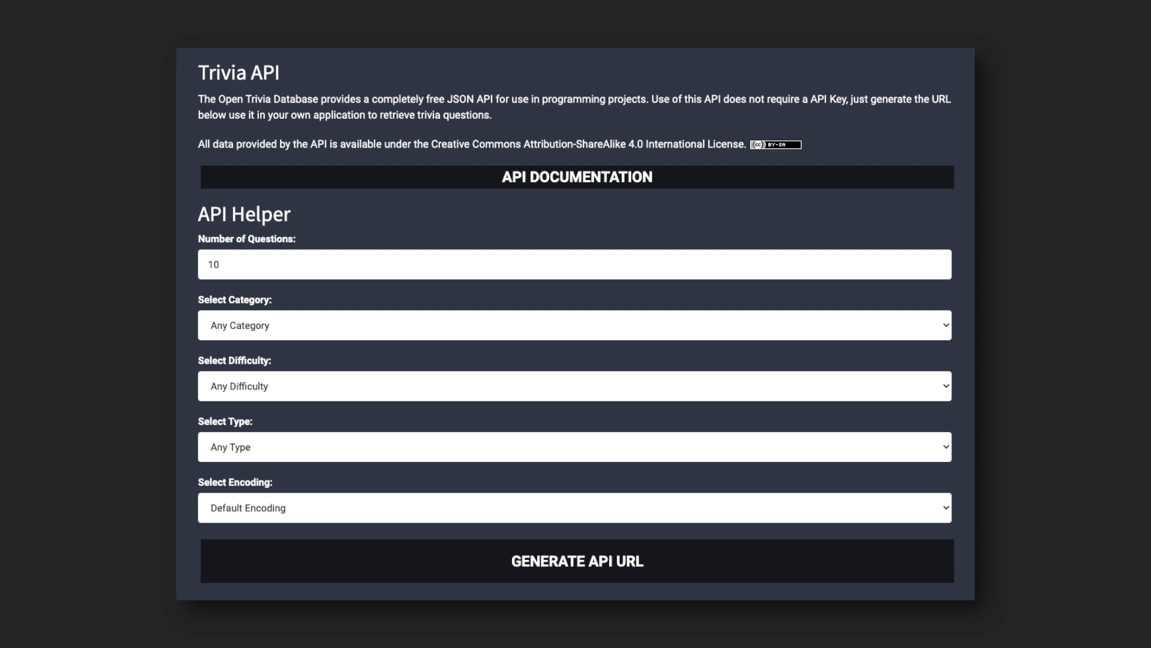
{"action": "left_click", "coordinate": [576, 561]}
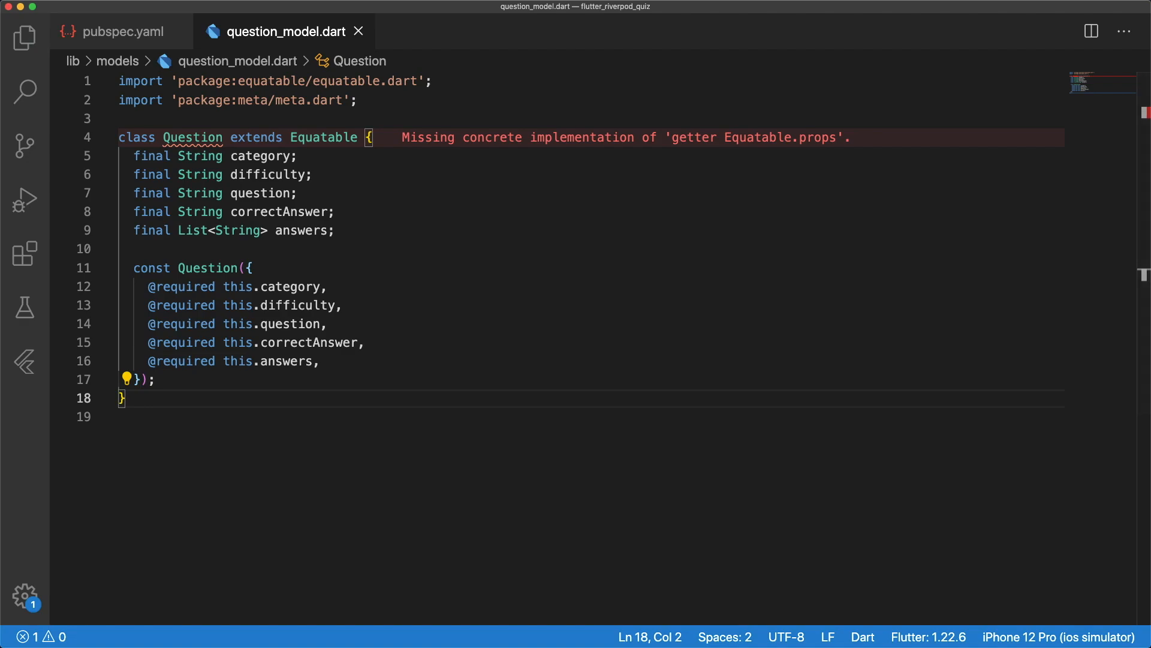
{"action": "type", "text": "@override"}
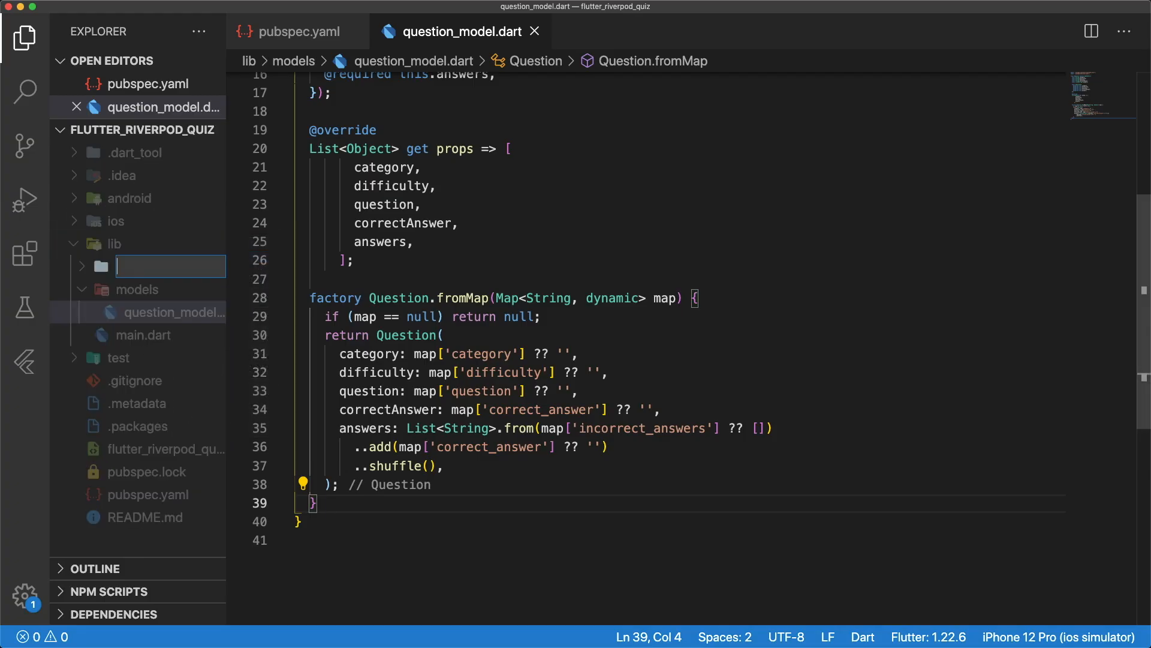
{"action": "type", "text": "qui"}
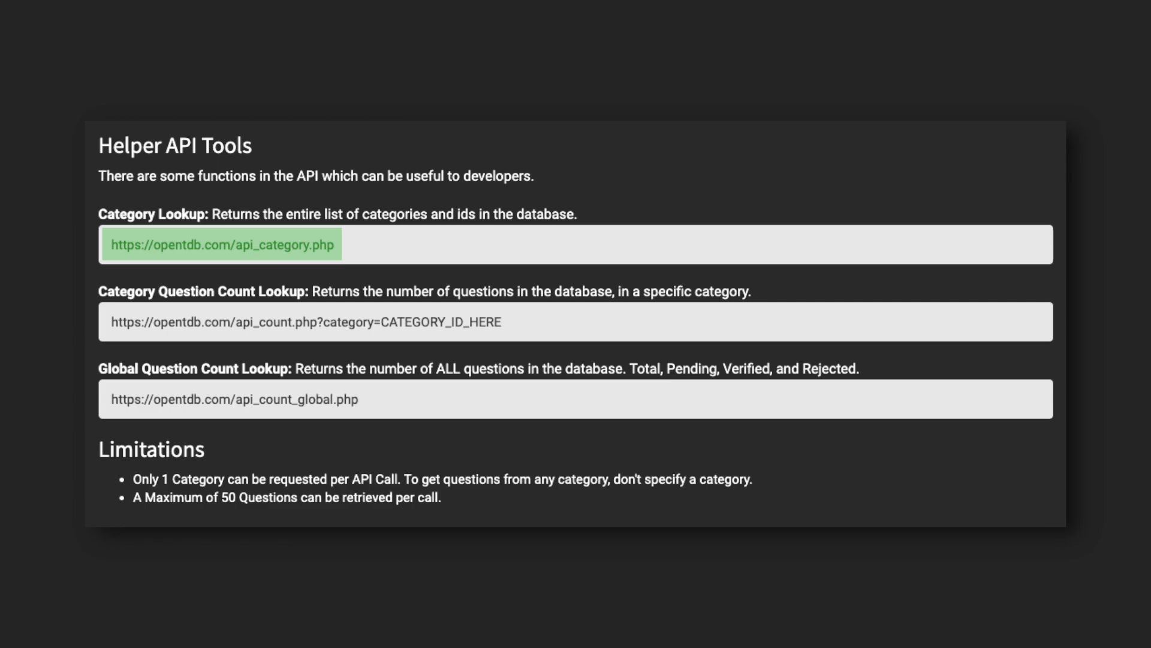
{"action": "left_click", "coordinate": [221, 245]}
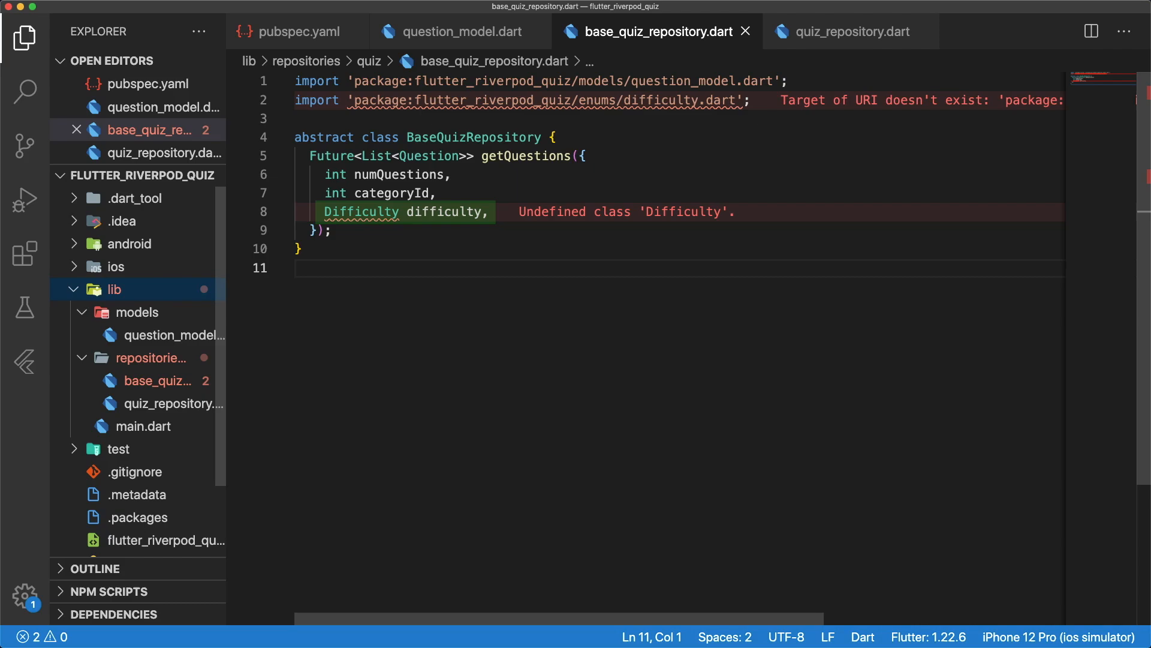
Create difficulty.dart in the enums folder and begin defining the Difficulty enum
{"action": "right_click", "coordinate": [113, 289]}
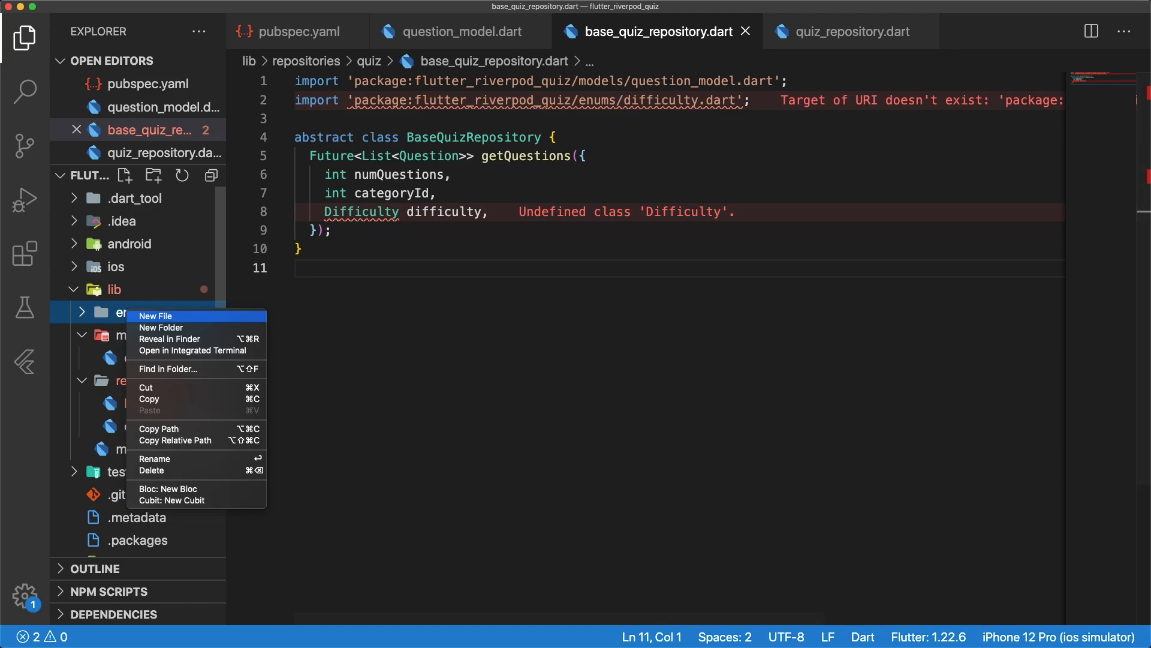
{"action": "left_click", "coordinate": [155, 316]}
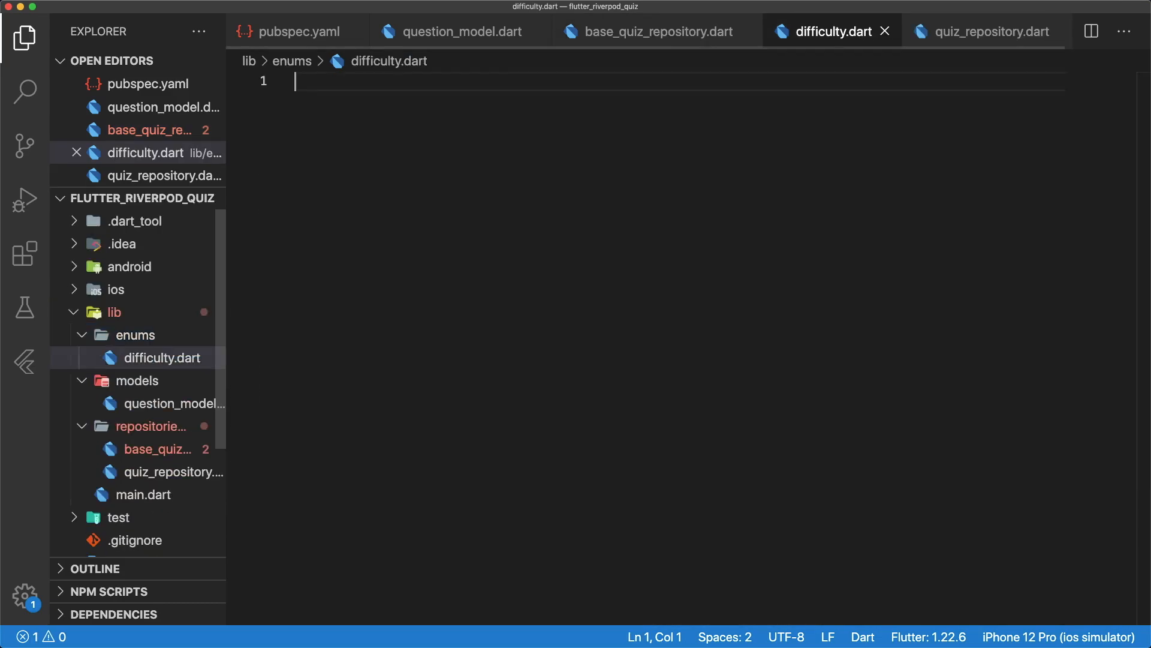
{"action": "left_click", "coordinate": [24, 33]}
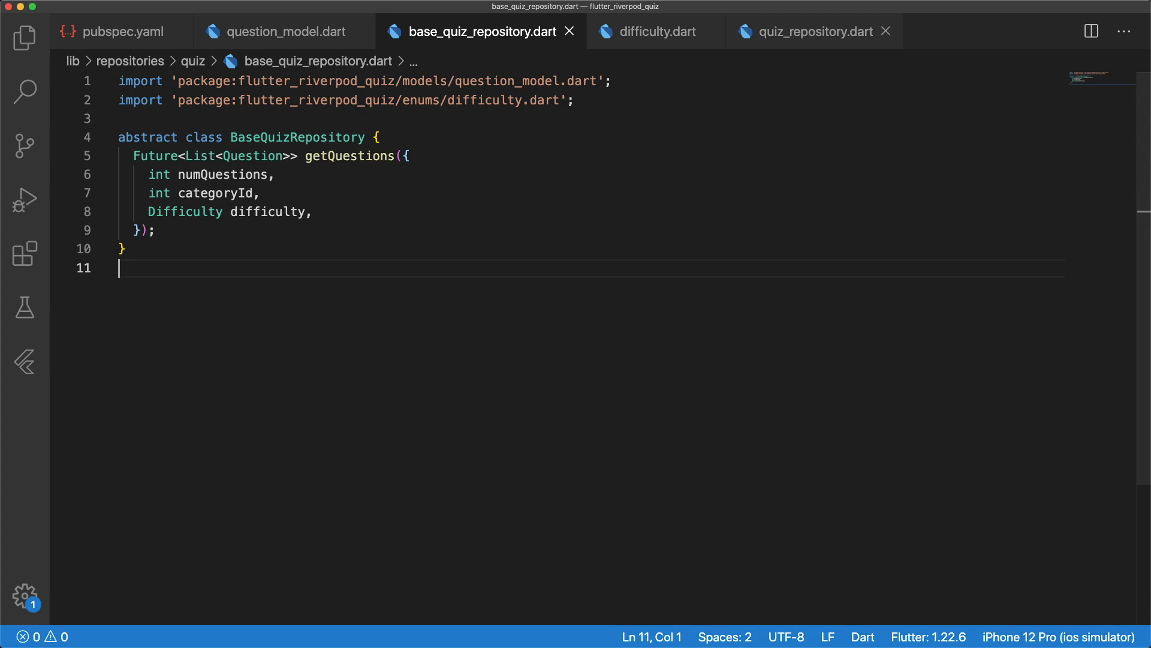
Switch to quiz_repository.dart to write getQuestions with Dio and Question.fromMap
{"action": "left_click", "coordinate": [813, 32]}
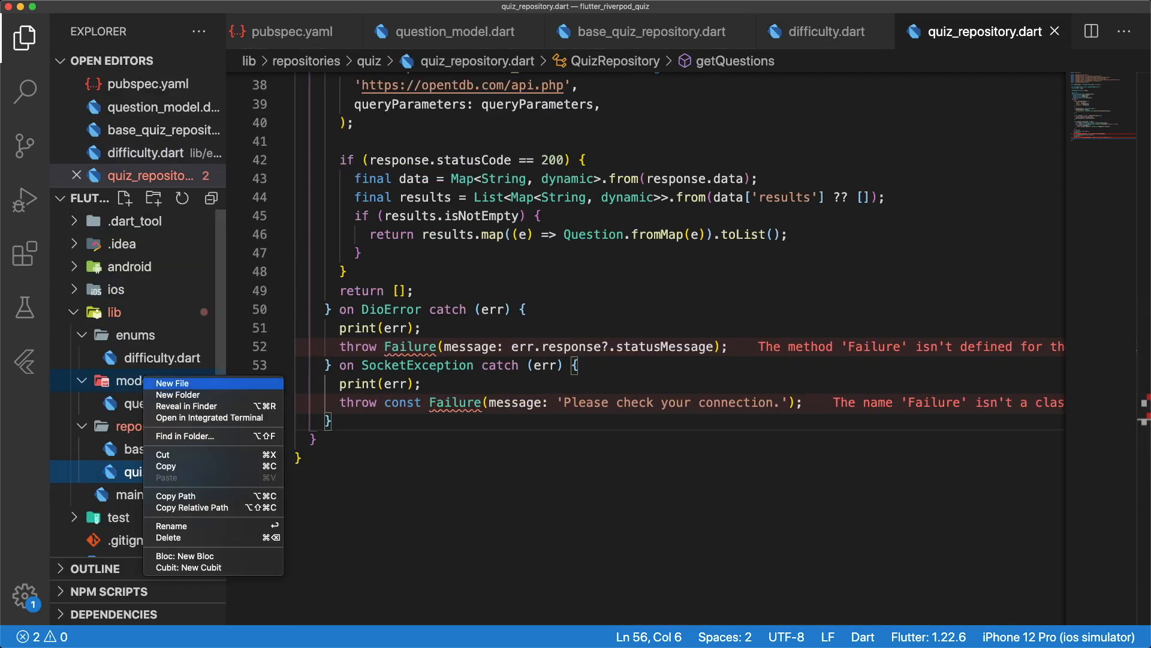
Create failure_model.dart in models, then return to quiz_repository.dart to import Failure and add quizRepositoryProvider
{"action": "left_click", "coordinate": [172, 384]}
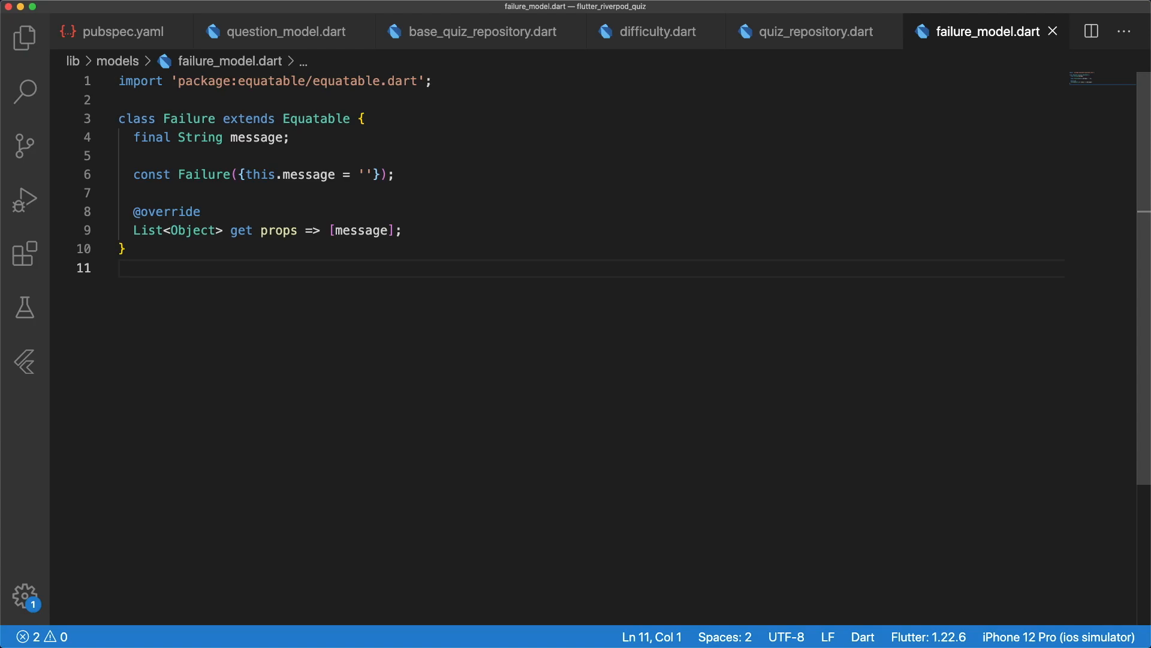
{"action": "left_click", "coordinate": [810, 31]}
{"action": "type", "text": "c"}
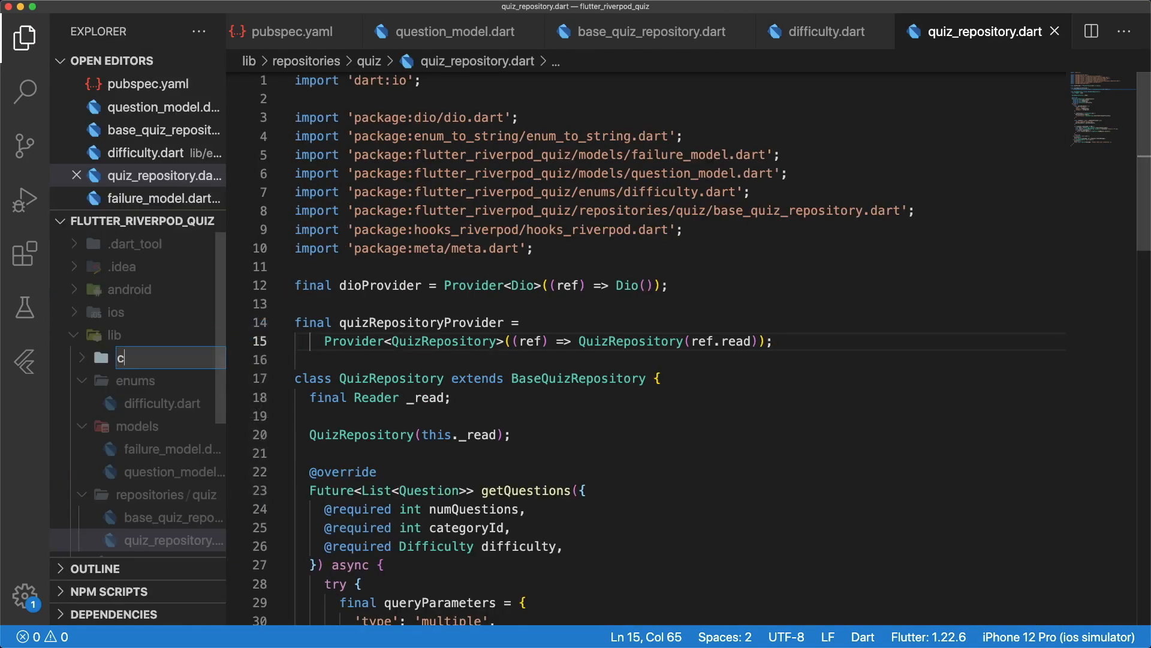
Add quiz_state.dart and quiz_controller.dart files inside the controllers/quiz folder
{"action": "right_click", "coordinate": [138, 357]}
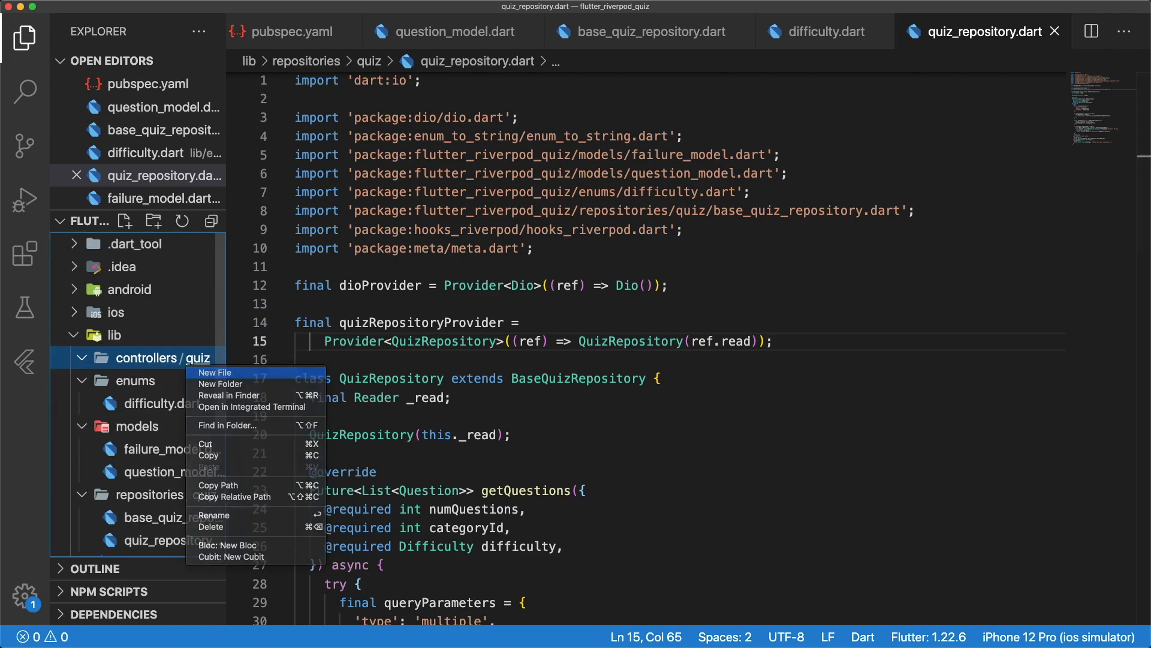
{"action": "left_click", "coordinate": [214, 372]}
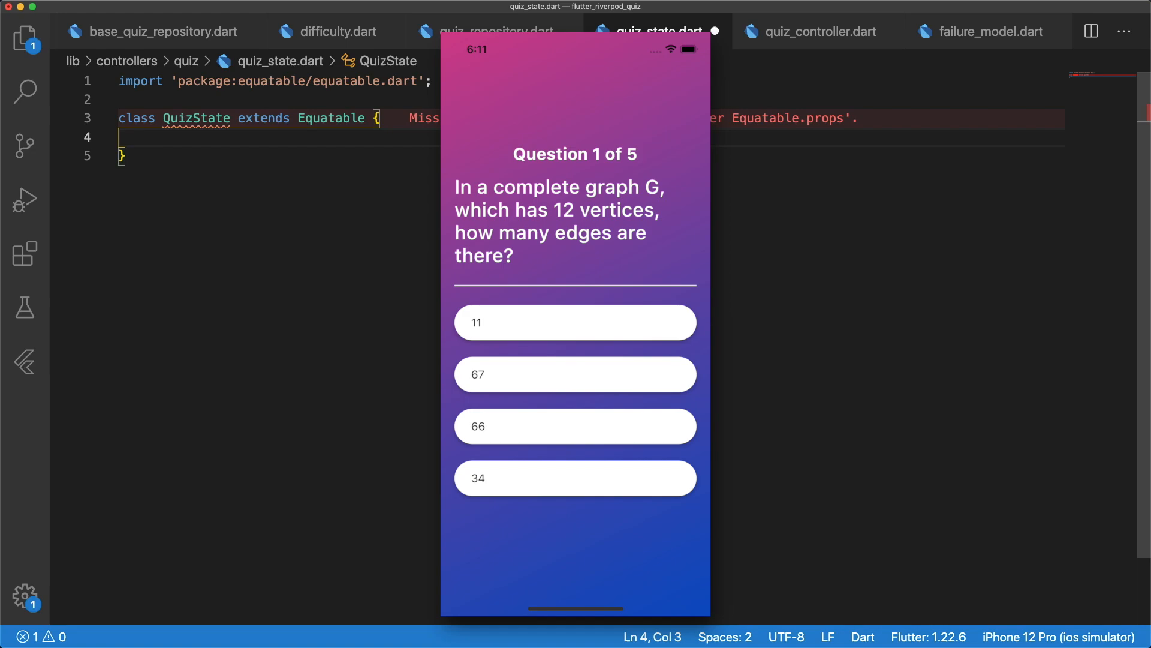
Demo the simulator quiz by answering the first question with 66 and moving to the next questions
{"action": "left_click", "coordinate": [575, 425]}
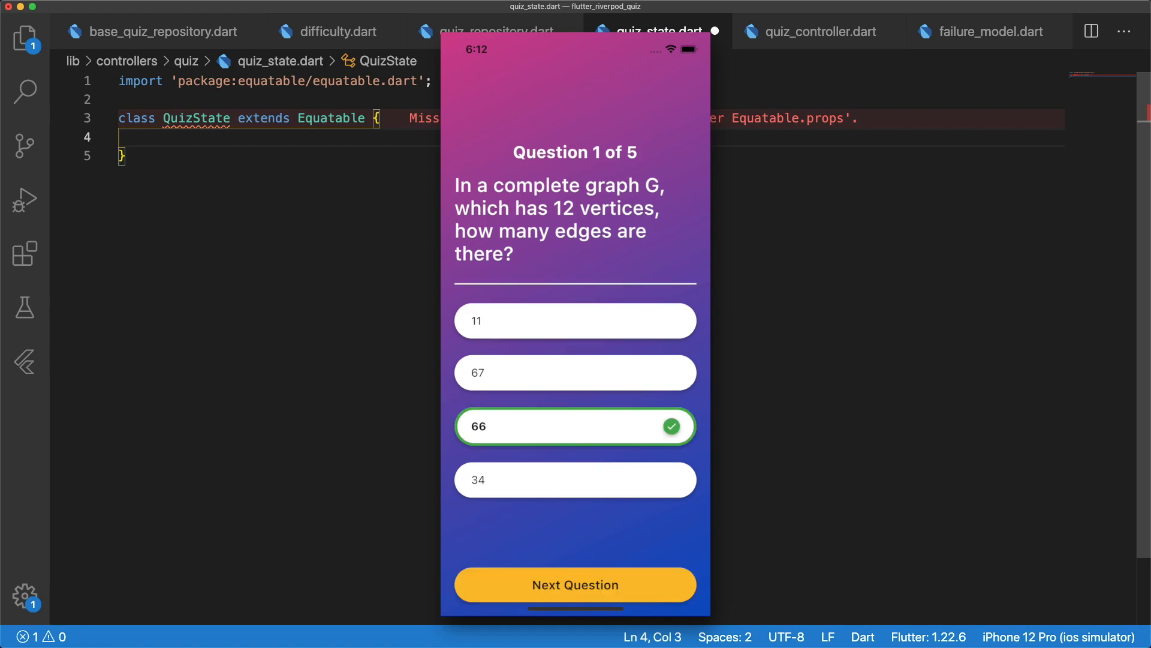
{"action": "left_click", "coordinate": [576, 586]}
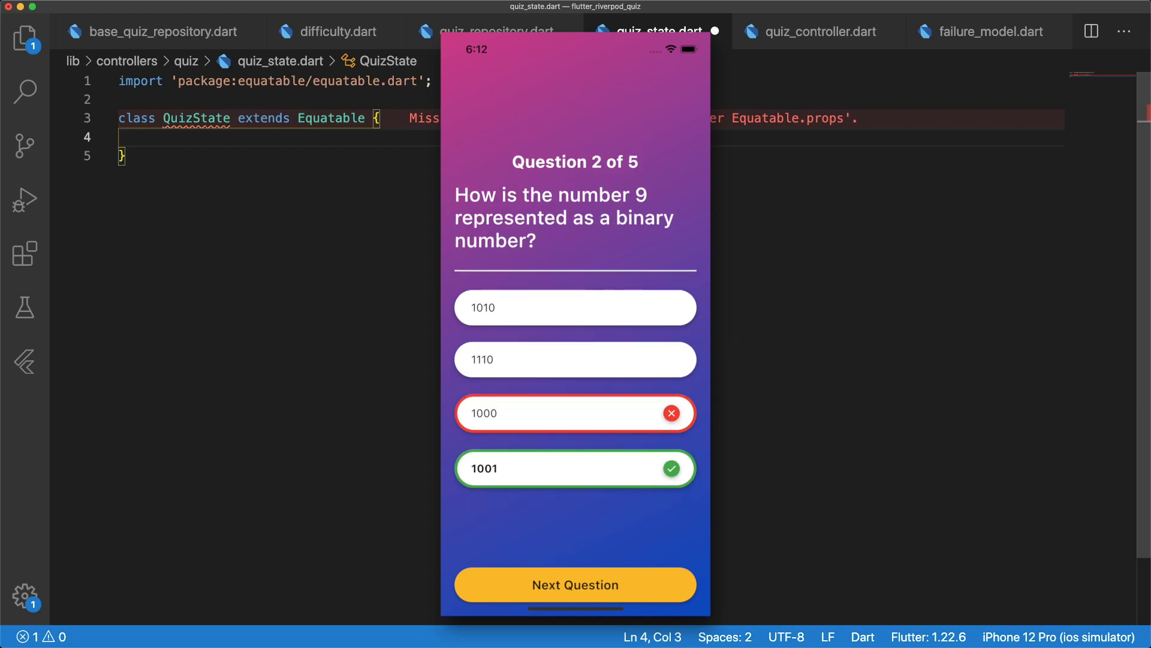
{"action": "left_click", "coordinate": [576, 586]}
{"action": "type", "text": "final QuizStatus status;"}
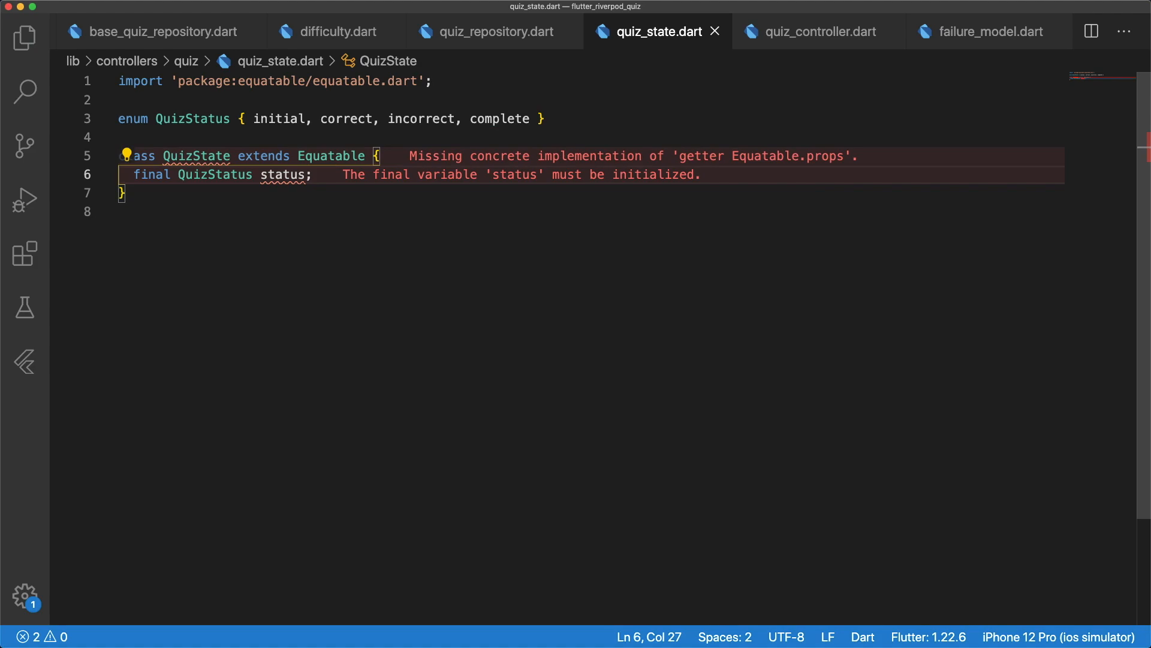
Add the final String selectedAnswer field to QuizState, then move to quiz_controller.dart
{"action": "type", "text": "final String selectedAnswer;"}
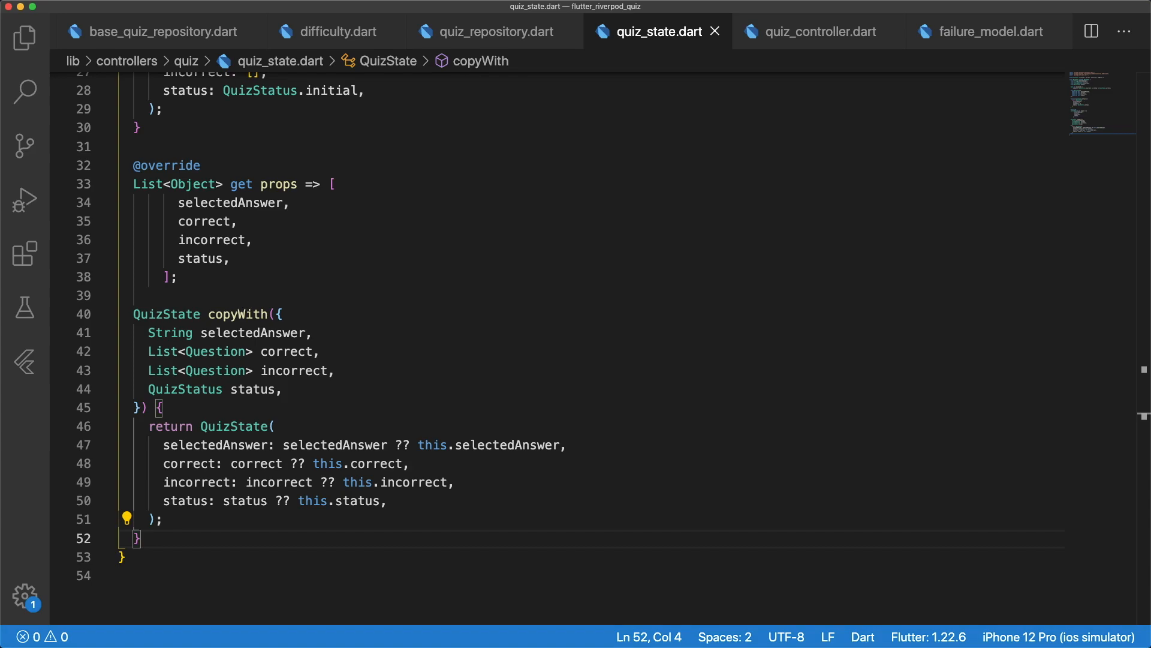
{"action": "left_click", "coordinate": [816, 31]}
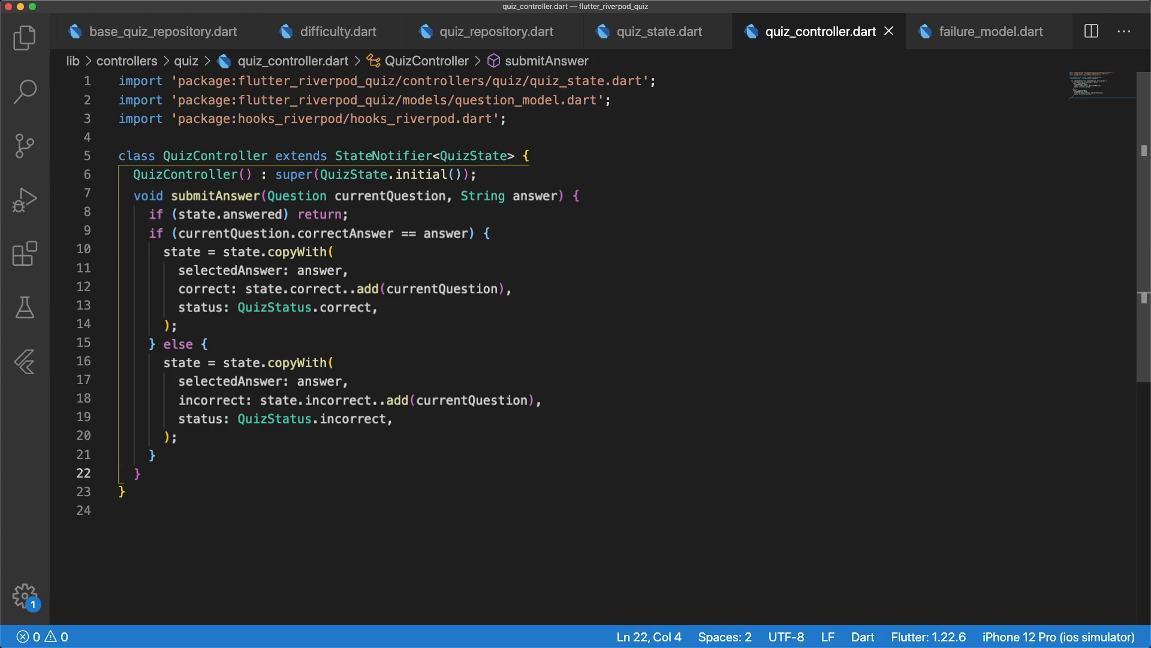
Add nextQuestion(questions, currentIndex) and a reset() method that sets state to QuizState.initial()
{"action": "type", "text": "void nextQuestion(List<Question> questions, int currentIndex) {"}
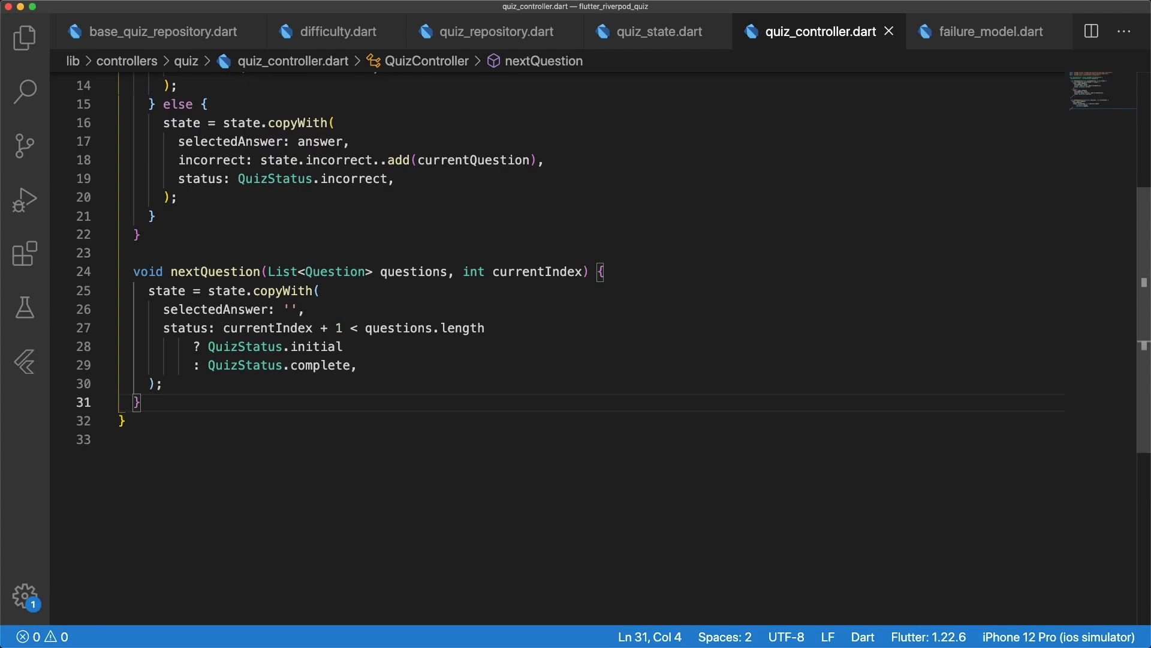
{"action": "type", "text": "void reset() {\\n  state = QuizState.initial();\\n}"}
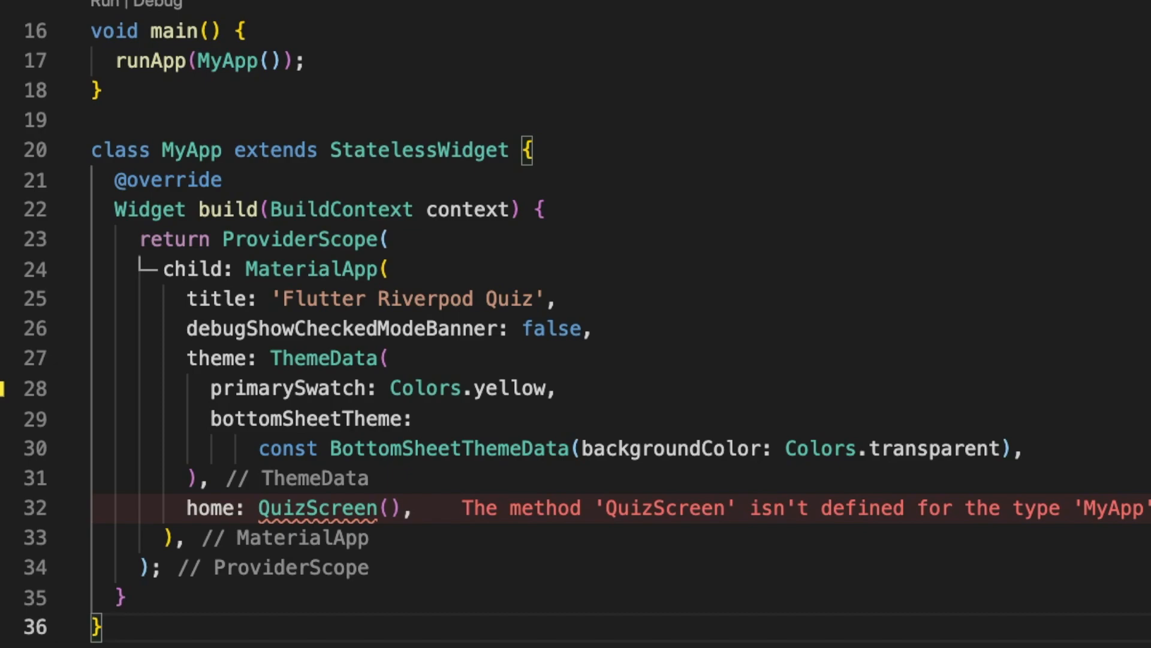
Define quizQuestionsProvider fetching 5 questions from a random category at Difficulty.any
{"action": "scroll", "scroll_direction": "down", "scroll_amount": 3}
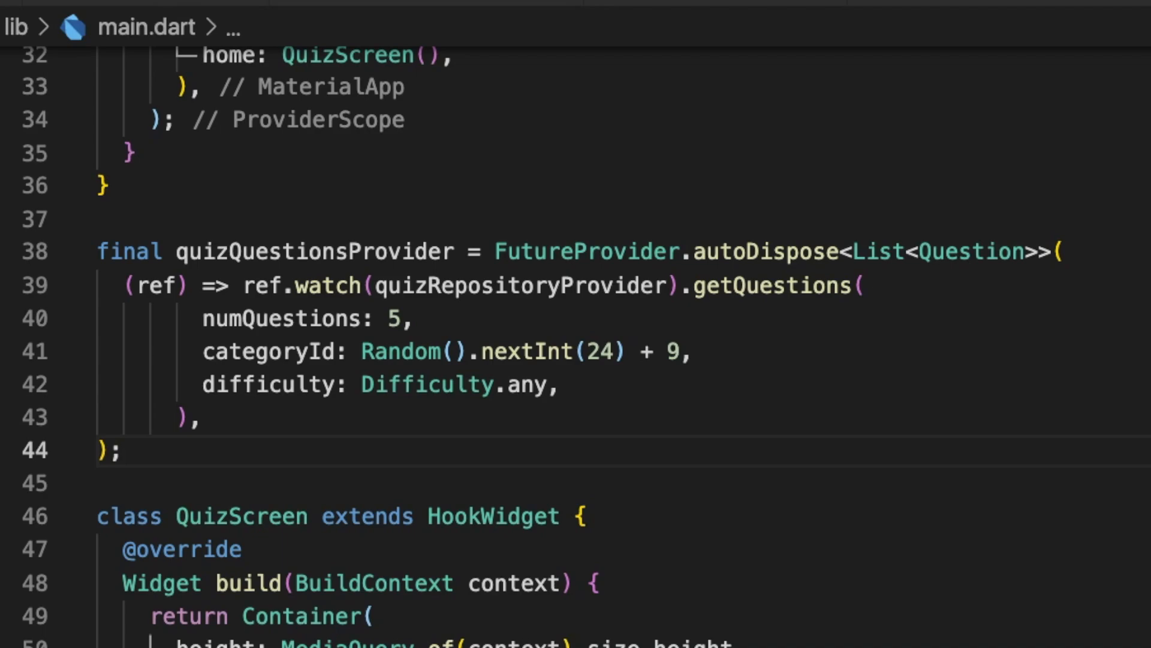
Declare final pageController = usePageController() right after the quizQuestions line
{"action": "left_click", "coordinate": [123, 449]}
{"action": "type", "text": "final quizQuestions = useProvider(quizQuestionsProvider);"}
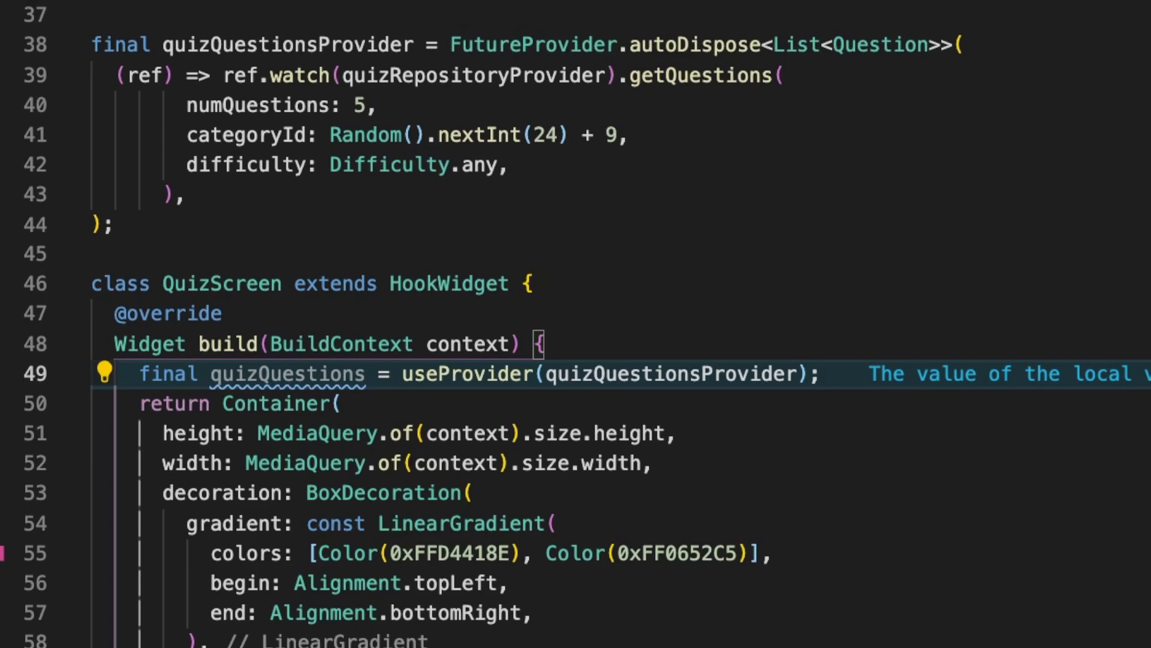
{"action": "left_click", "coordinate": [825, 375]}
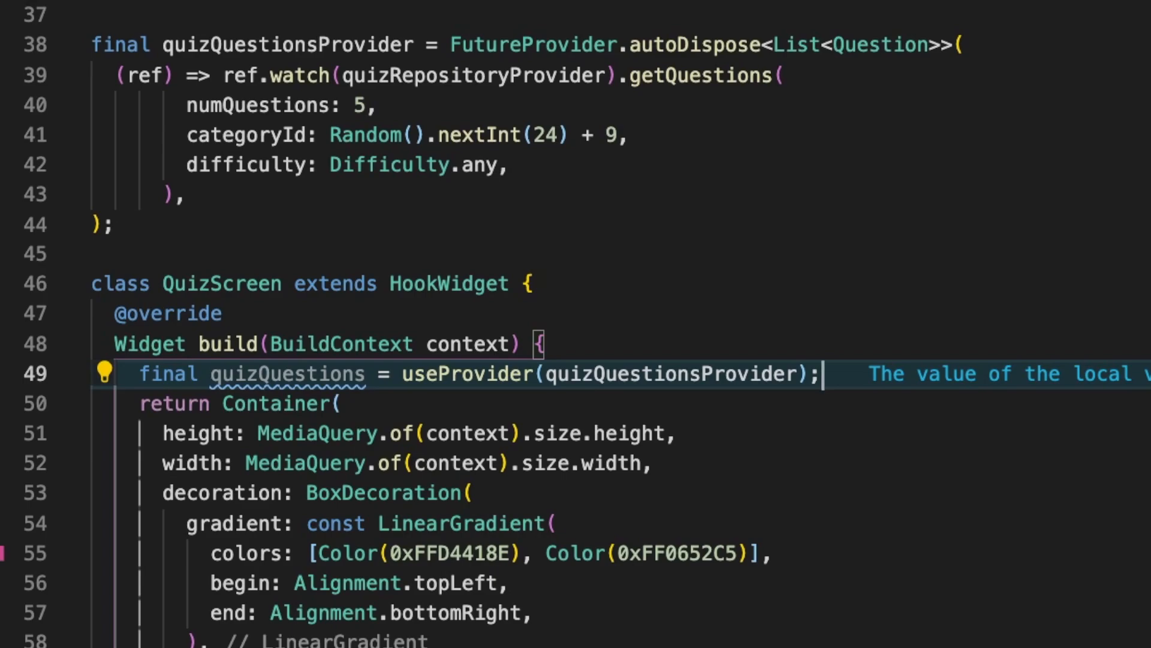
{"action": "type", "text": "final pageController = usePageController();"}
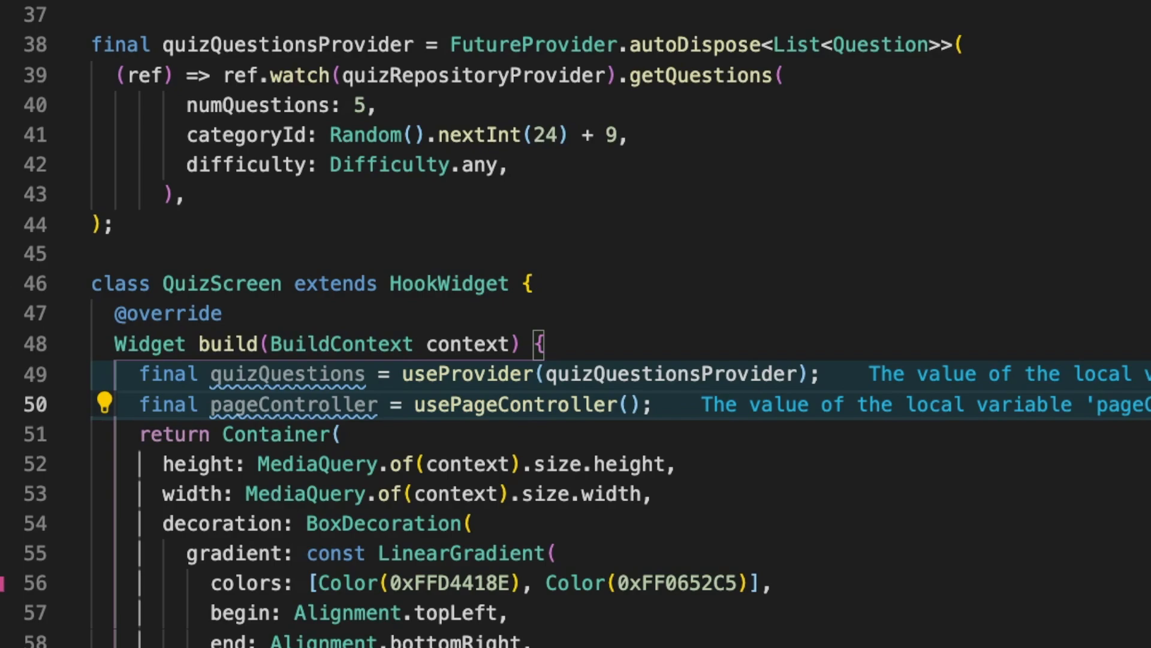
{"action": "scroll", "scroll_direction": "down", "scroll_amount": 3}
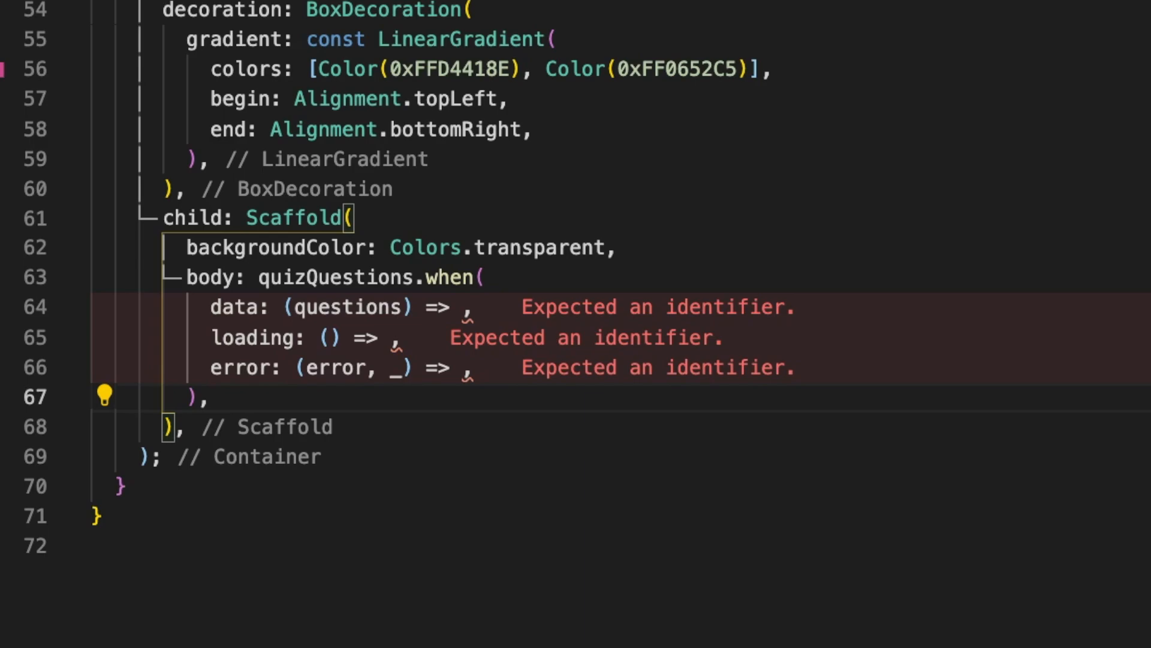
Fill data with _buildBody(context, pageController, questions) and loading with a centered CircularProgressIndicator
{"action": "type", "text": "_buildBody(context, pageController, questions),"}
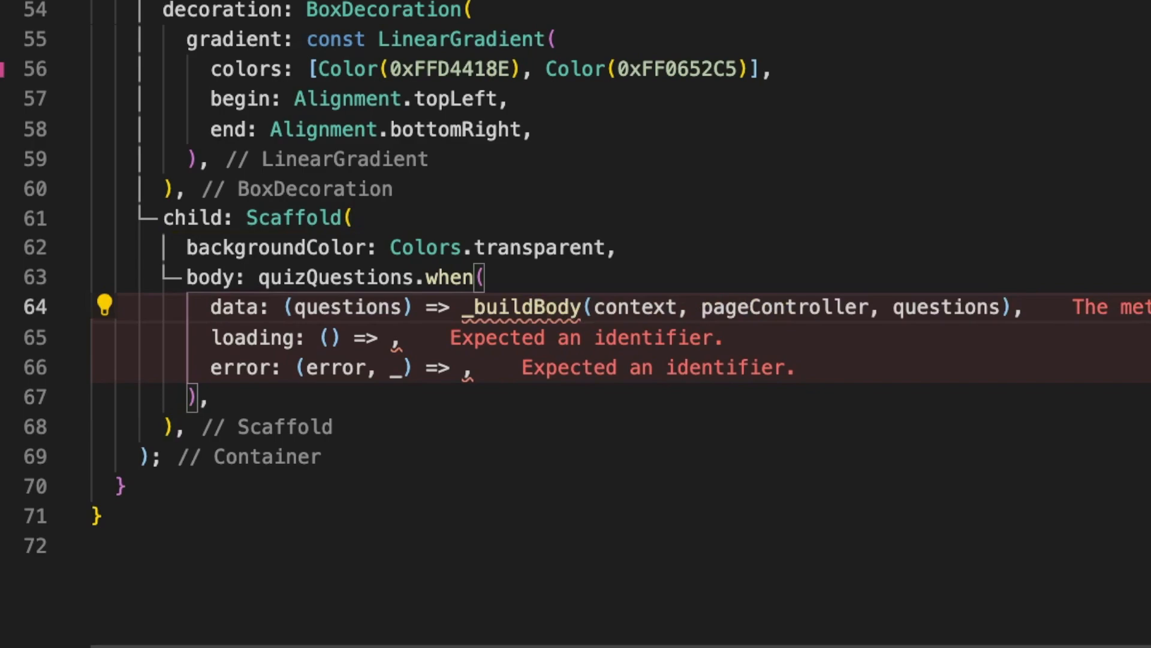
{"action": "type", "text": "const Center(child: CircularProgressIndicator())"}
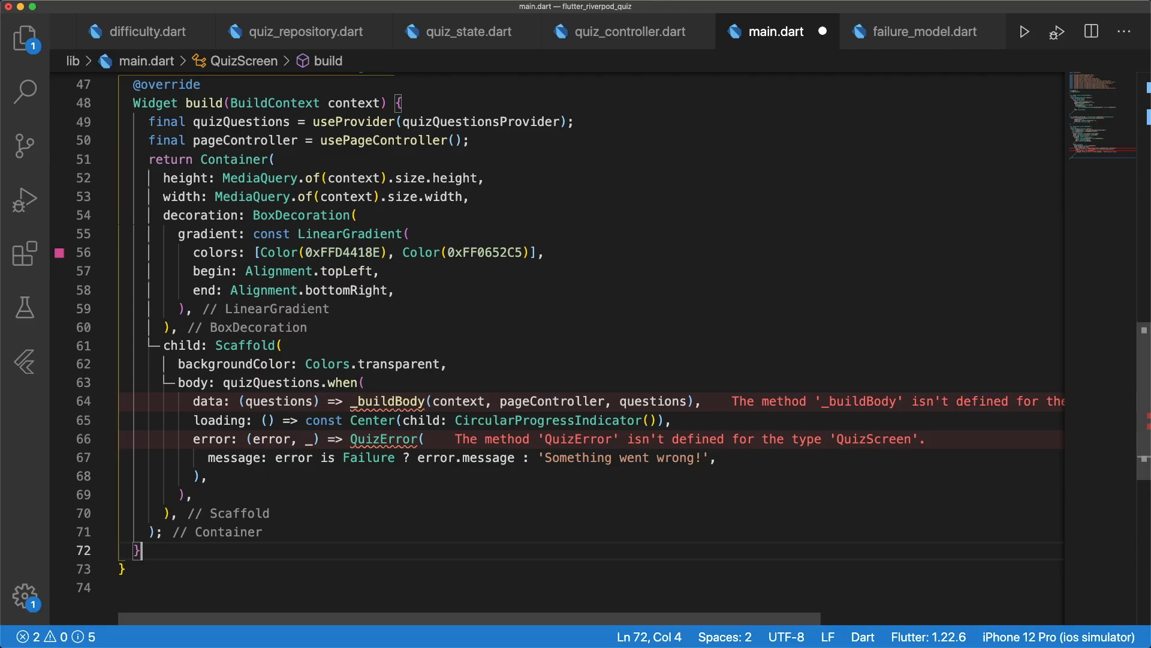
Write the CustomButton widget's build method returning its tappable titled button
{"action": "scroll", "scroll_direction": "down", "scroll_amount": 3}
{"action": "type", "text": "return"}
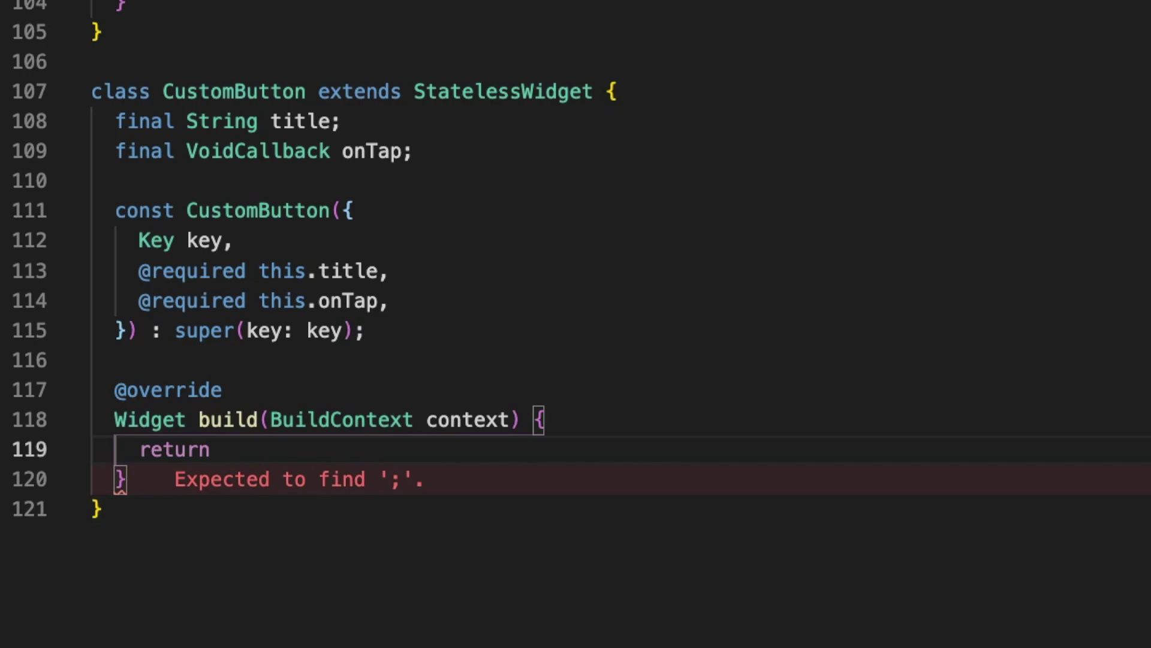
{"action": "left_click", "coordinate": [222, 448]}
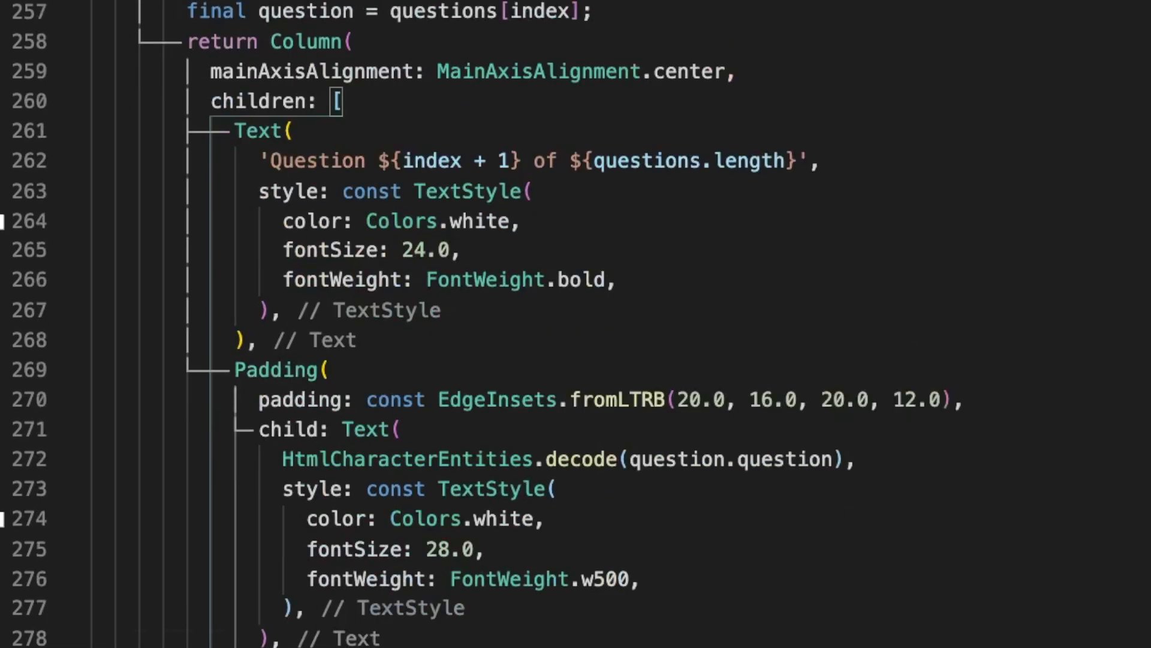
Map question.answers to AnswerCard widgets in a Column below the Divider
{"action": "scroll", "scroll_direction": "down", "scroll_amount": 3}
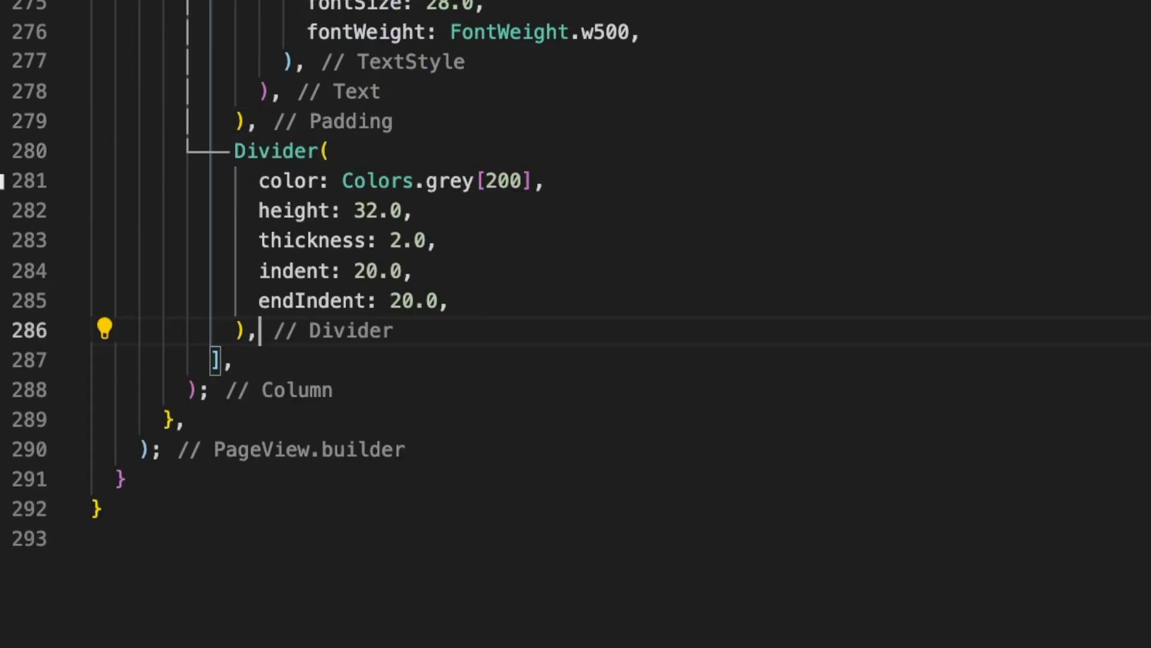
{"action": "scroll", "scroll_direction": "down", "scroll_amount": 3}
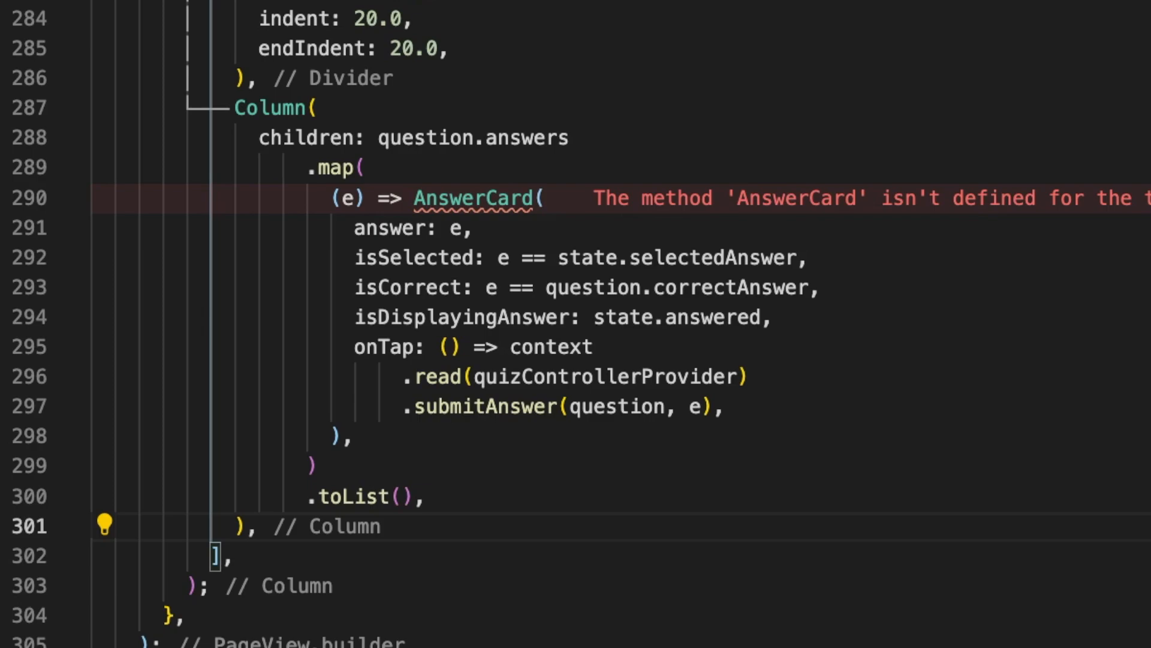
Write the AnswerCard build method rendering the answer with selected and correct styling
{"action": "scroll", "scroll_direction": "down", "scroll_amount": 3}
{"action": "type", "text": "return"}
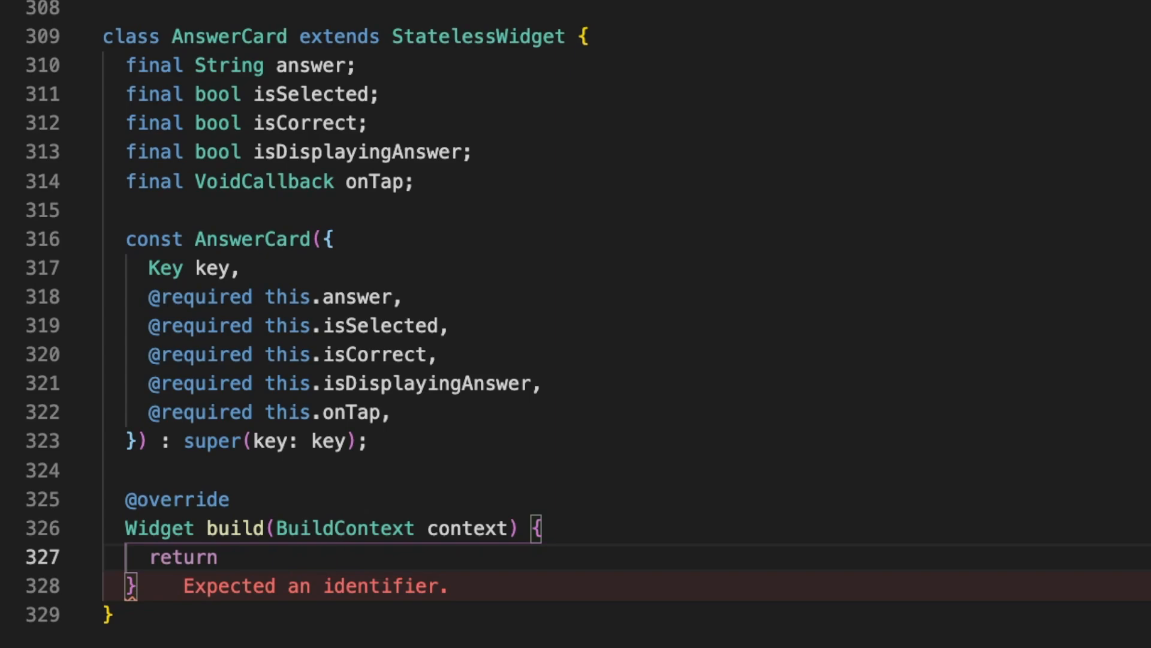
{"action": "left_click", "coordinate": [228, 556]}
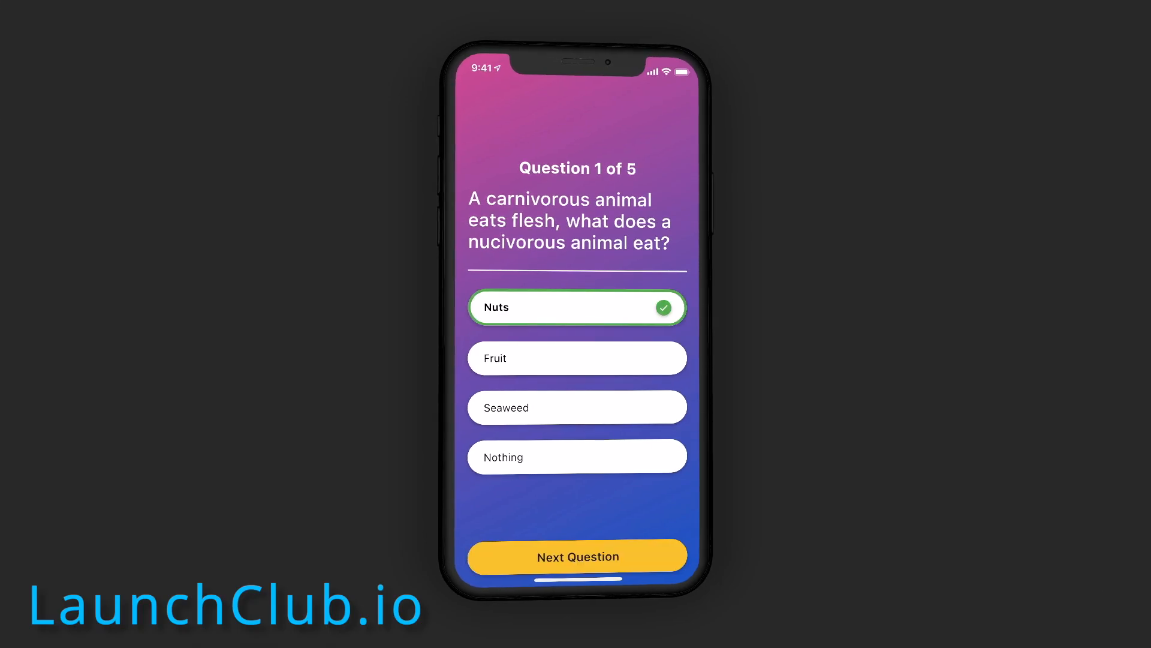
Answer questions 2-4 (Homo Sapiens, 6, Nymphicus hollandicus) and advance to question 5 of 5
{"action": "left_click", "coordinate": [577, 557]}
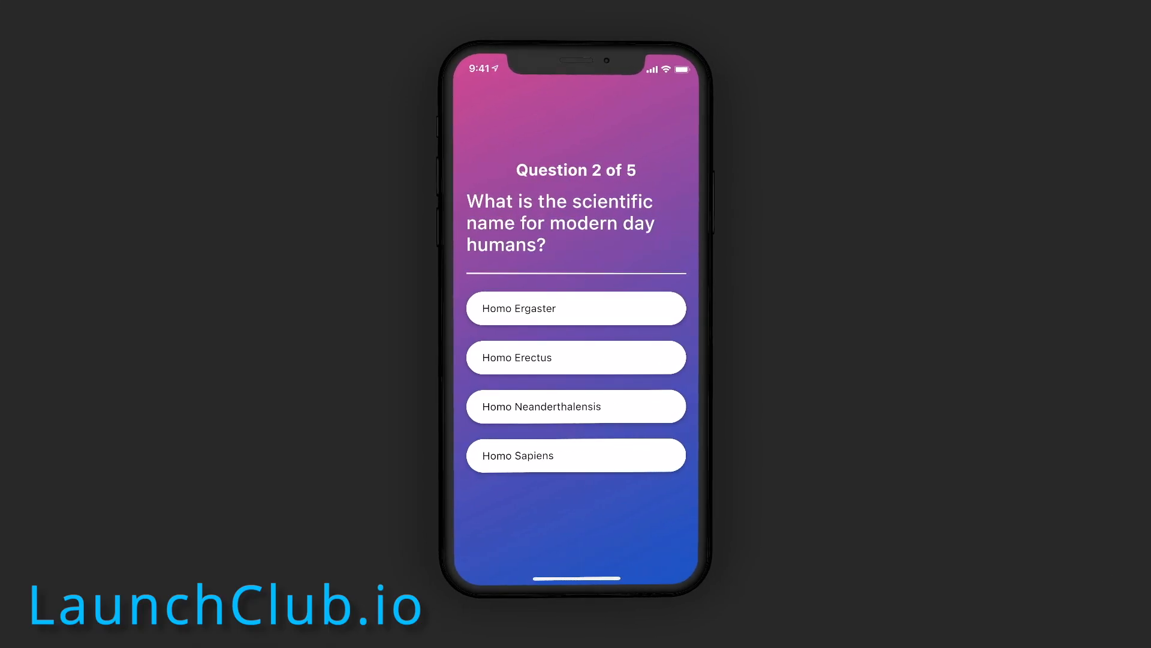
{"action": "left_click", "coordinate": [576, 456]}
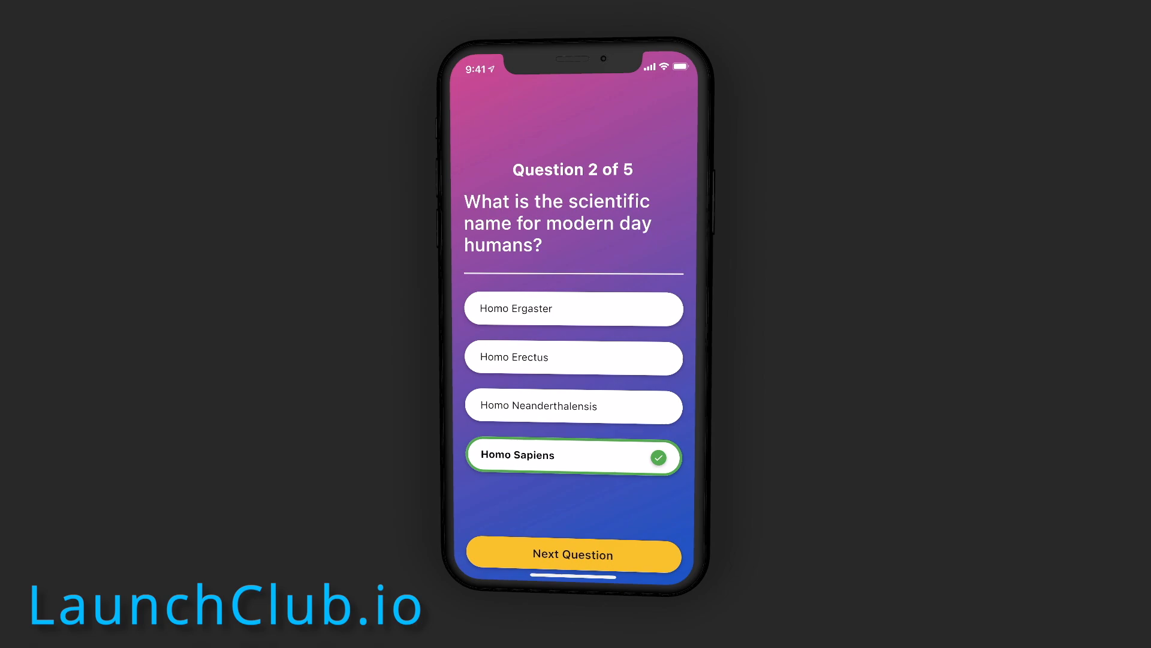
{"action": "left_click", "coordinate": [573, 555]}
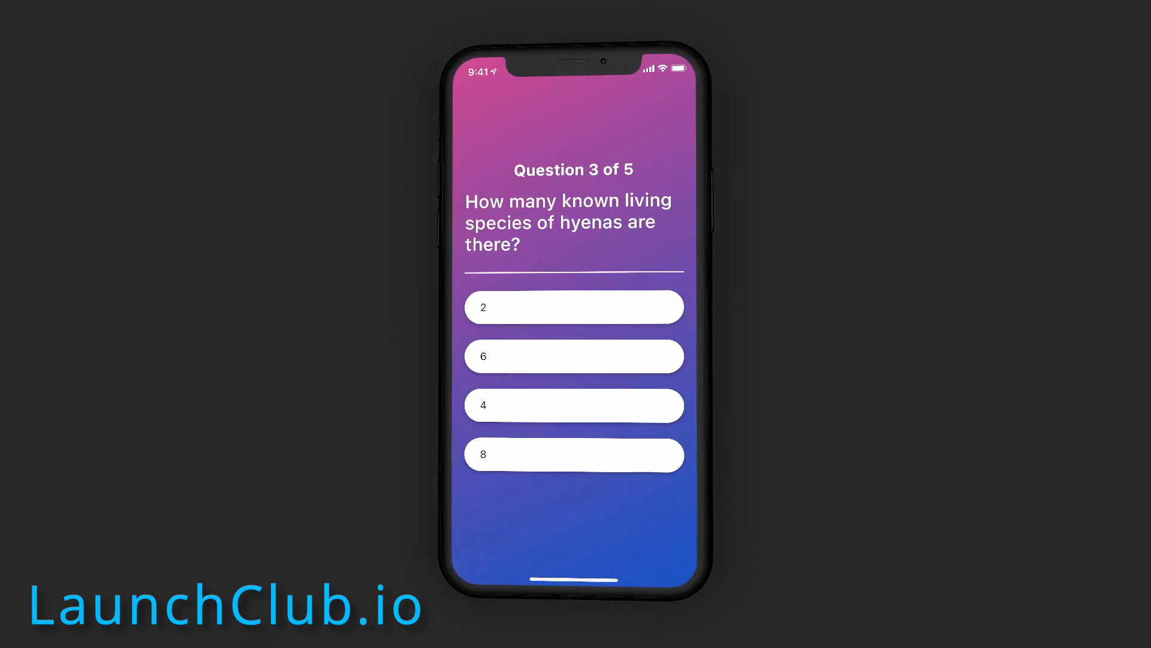
{"action": "left_click", "coordinate": [574, 355]}
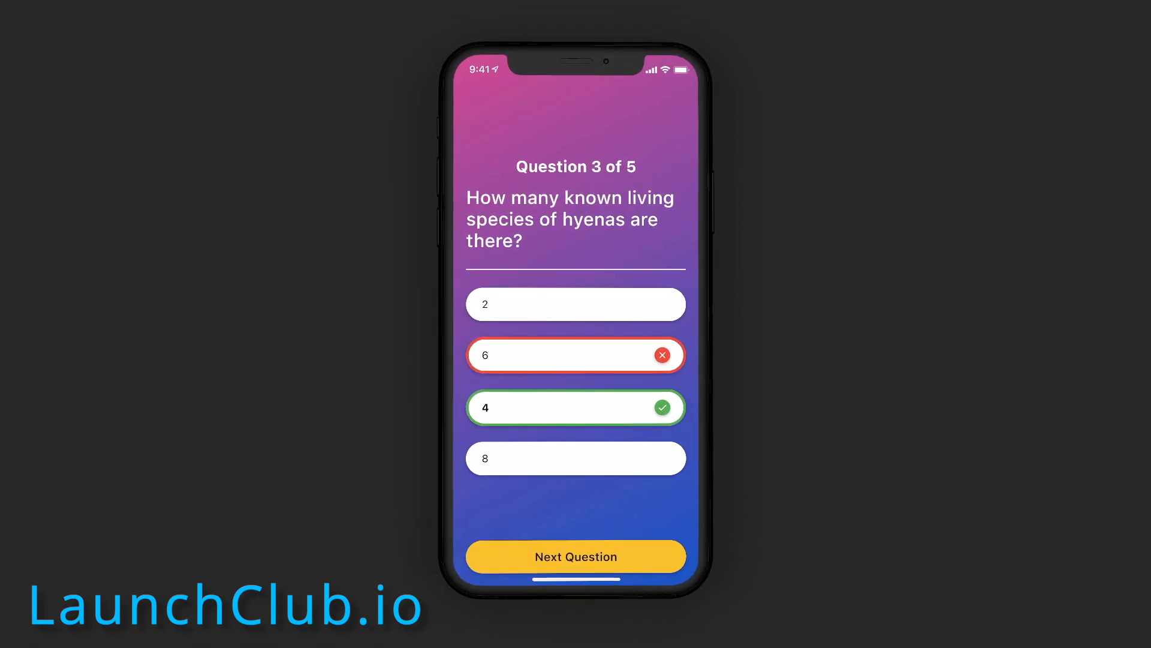
{"action": "left_click", "coordinate": [576, 556]}
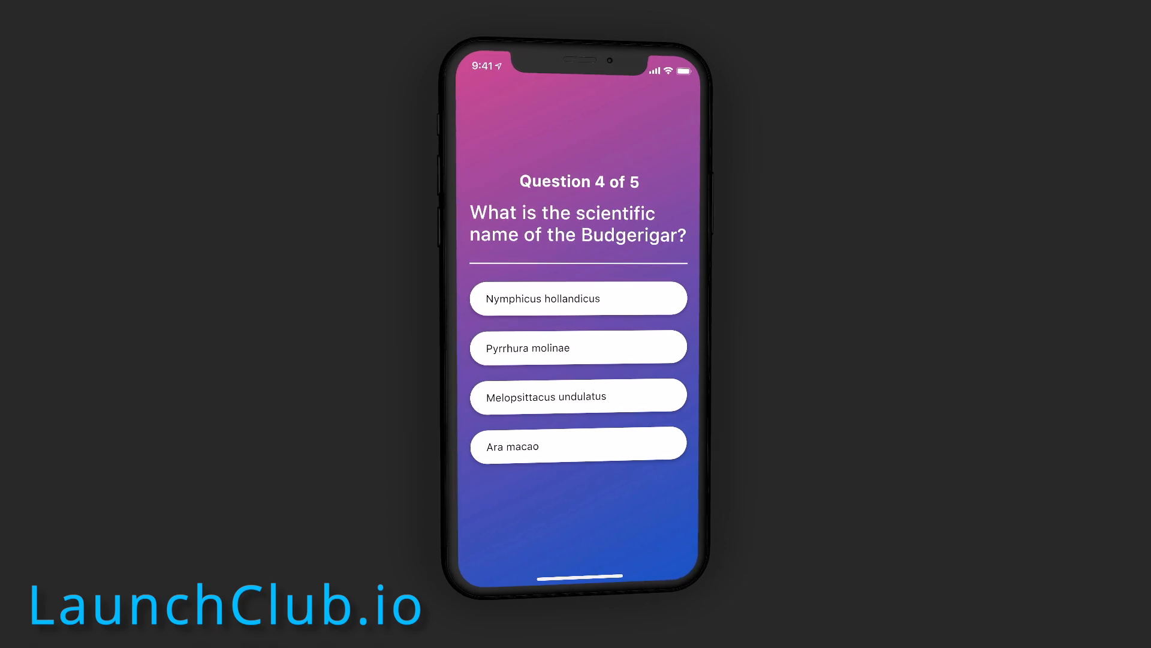
{"action": "left_click", "coordinate": [578, 297]}
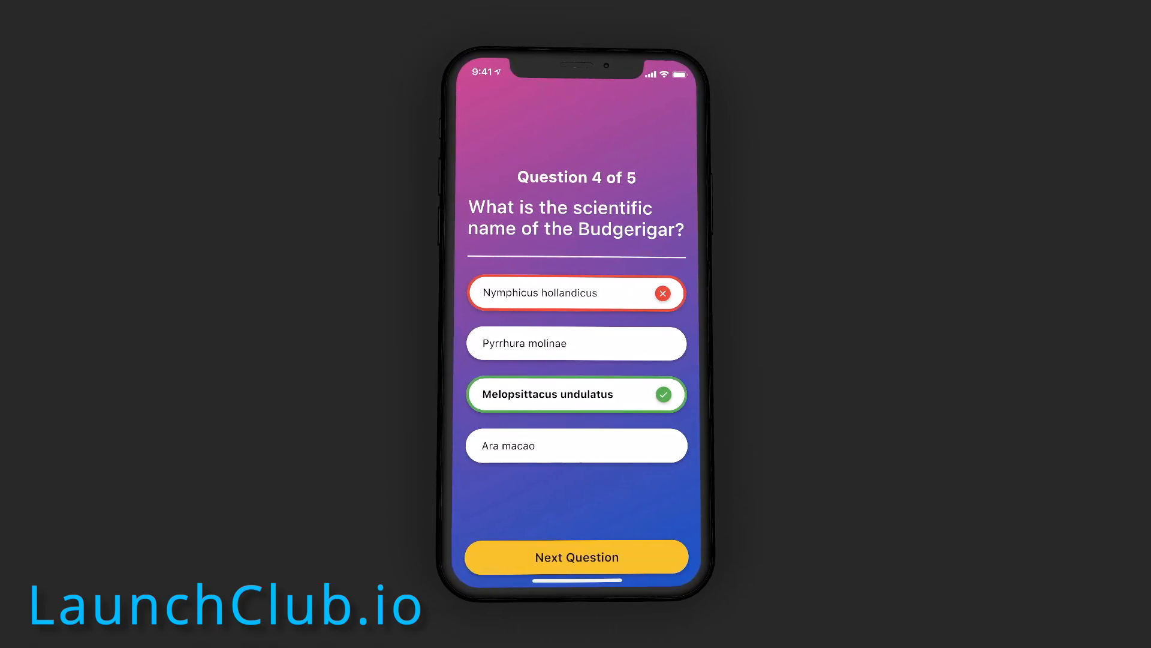
{"action": "left_click", "coordinate": [576, 556]}
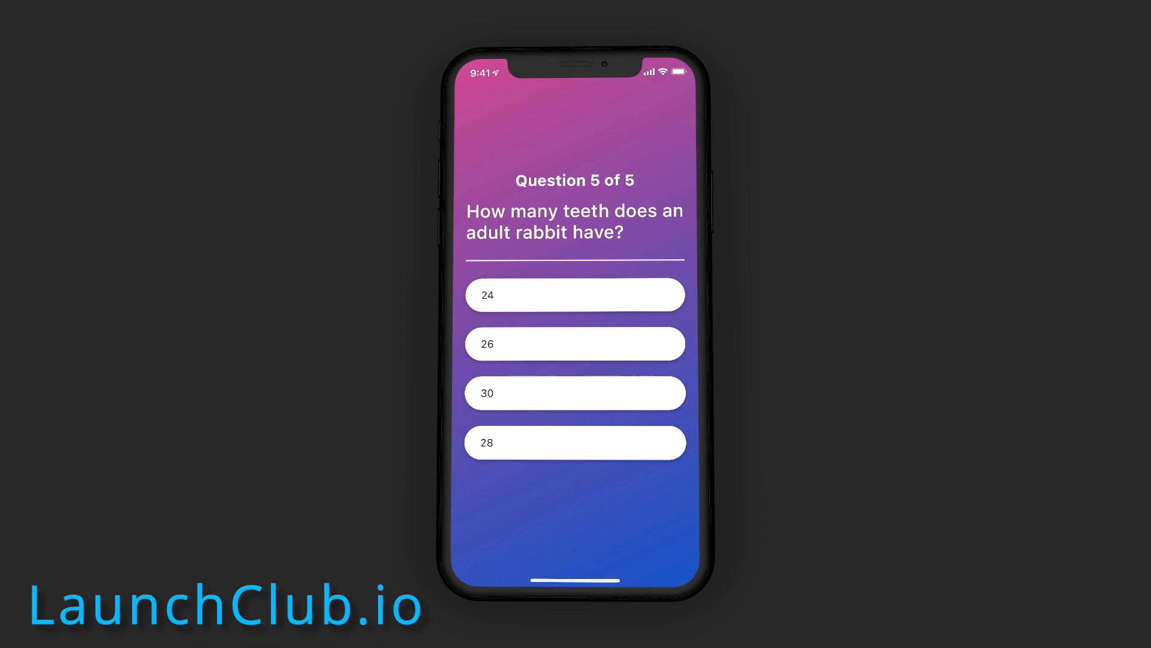